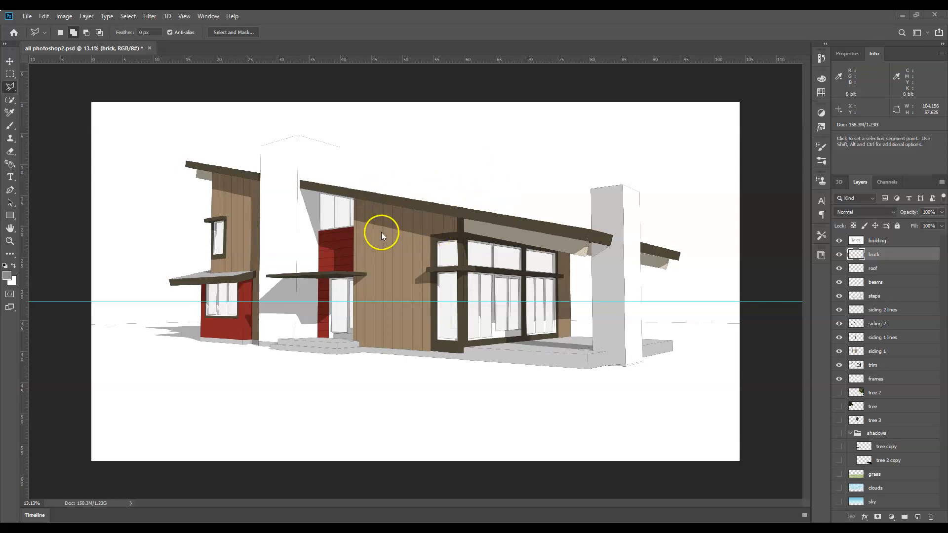
pyautogui.moveTo(428, 234)
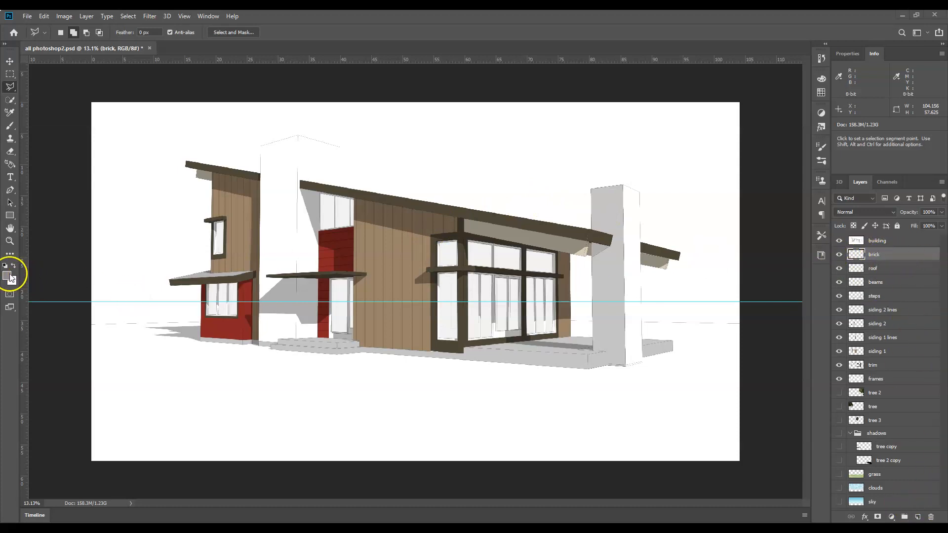
# Step: Set the foreground colour to a medium gray (#7a7a7a)
pyautogui.click(9, 273)
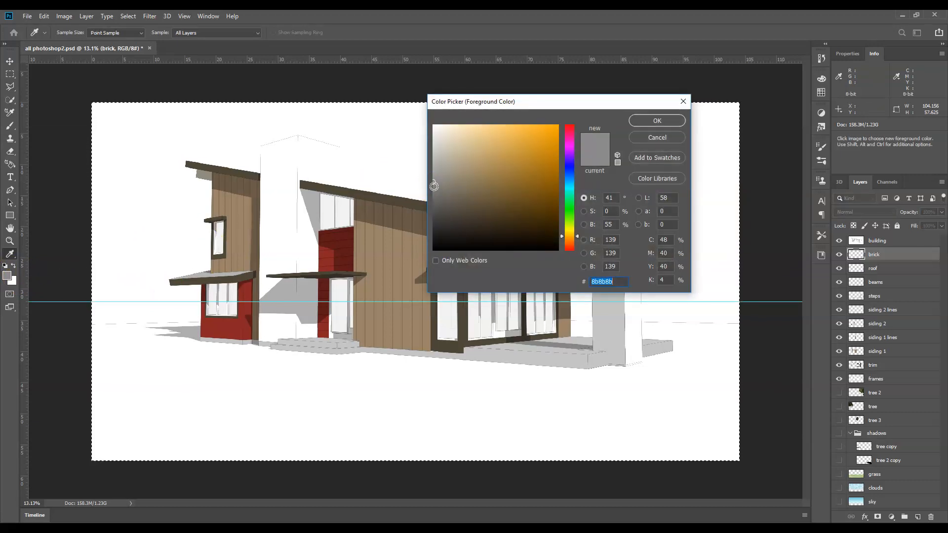
pyautogui.click(427, 191)
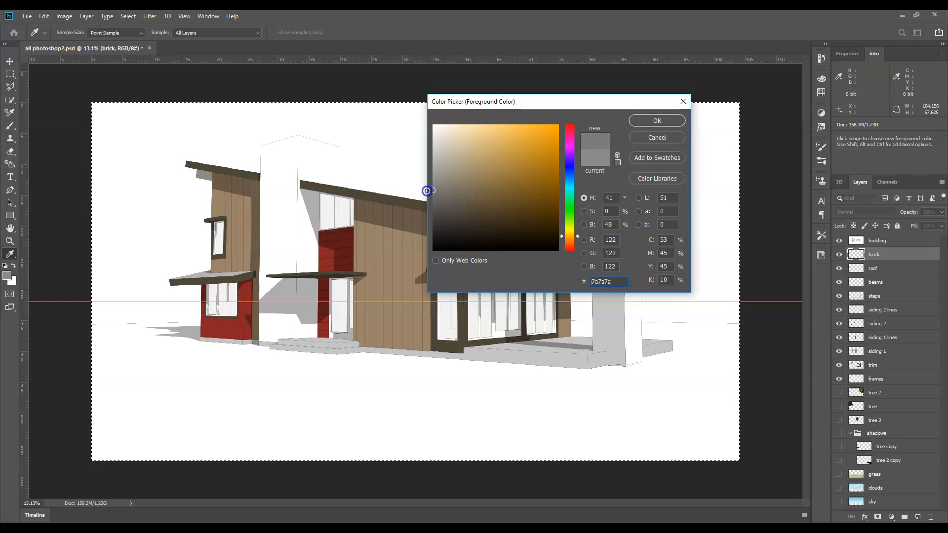
pyautogui.click(656, 121)
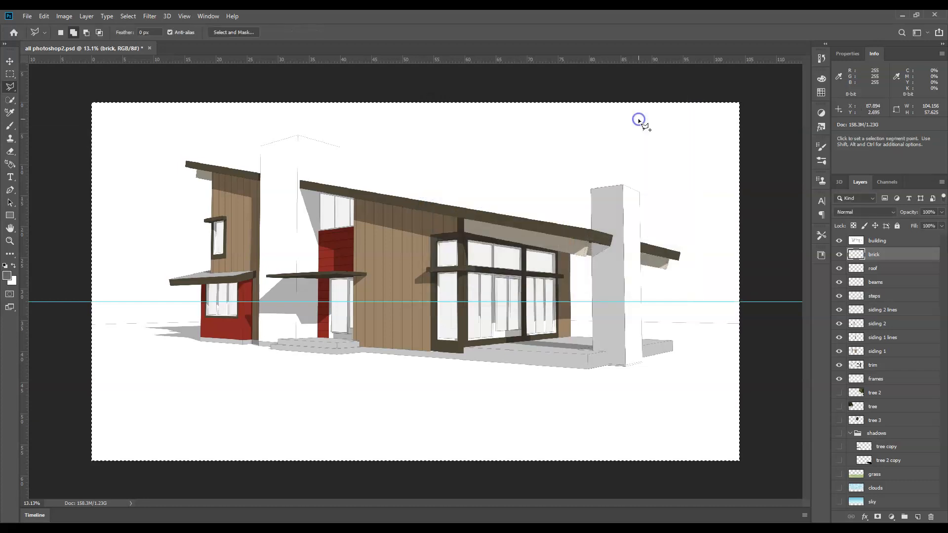
pyautogui.moveTo(129, 165)
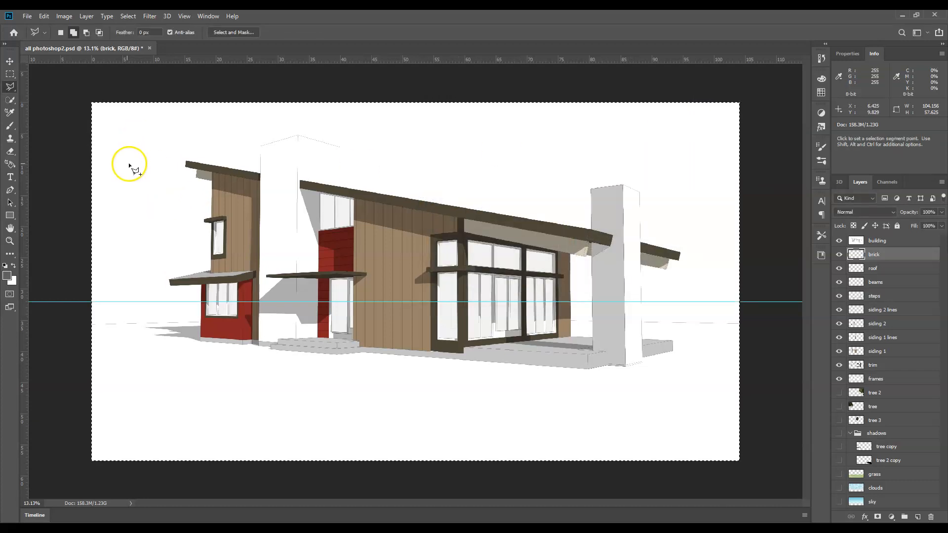
# Step: Fill the brick layer with the gray foreground colour using Edit > Fill
pyautogui.click(44, 16)
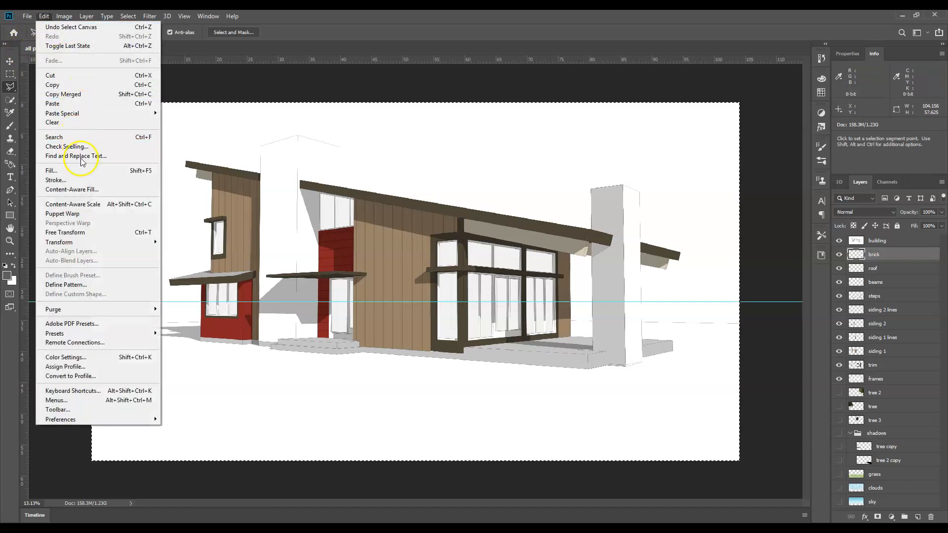
pyautogui.click(51, 170)
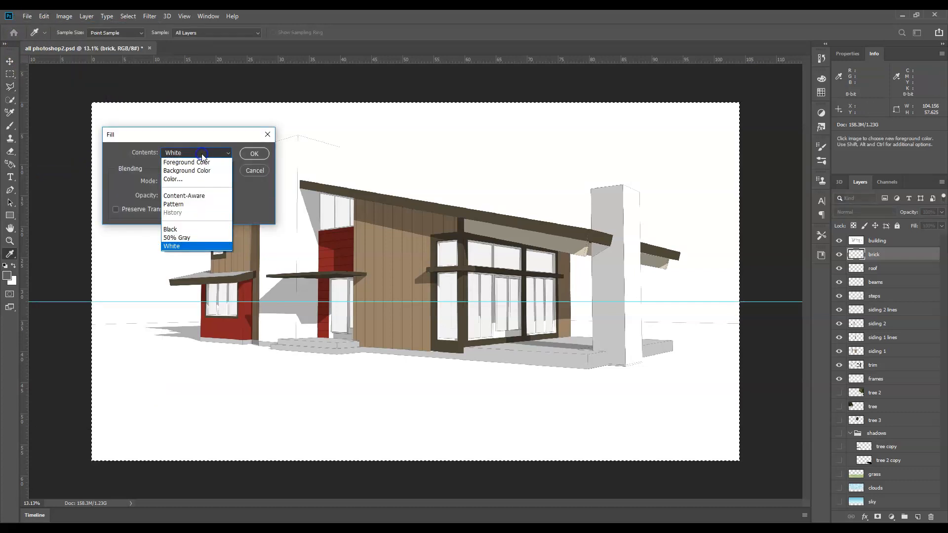
pyautogui.click(188, 162)
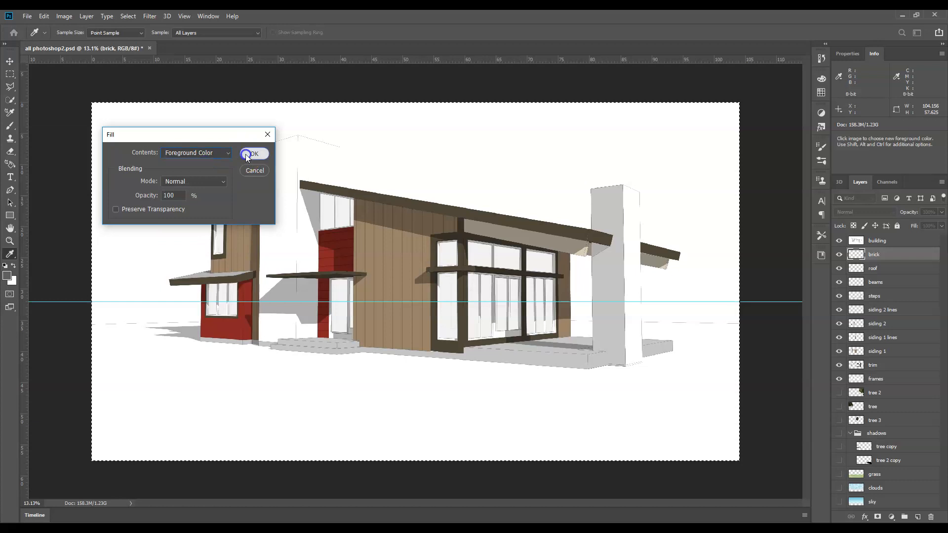
pyautogui.click(252, 153)
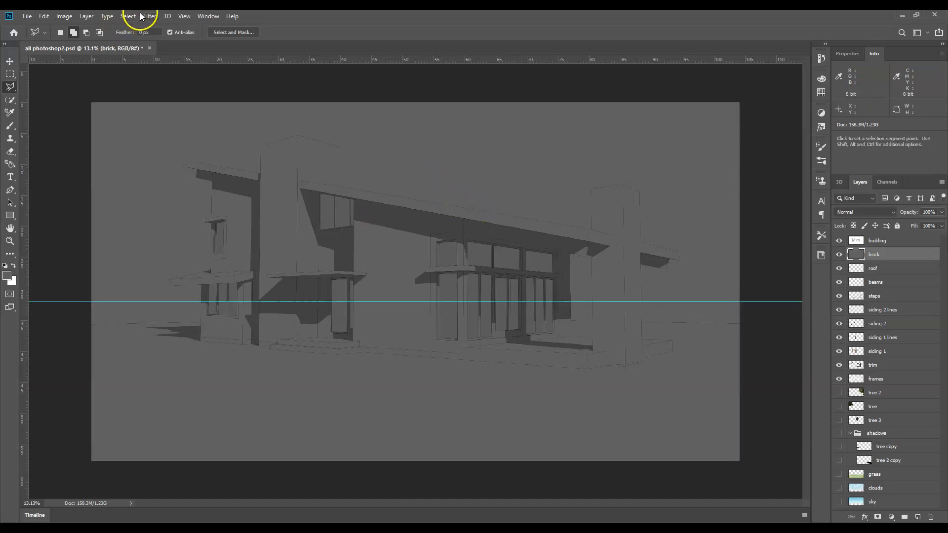
# Step: Apply the Filter Gallery's Craquelure texture with Crack Spacing set to 32
pyautogui.click(149, 16)
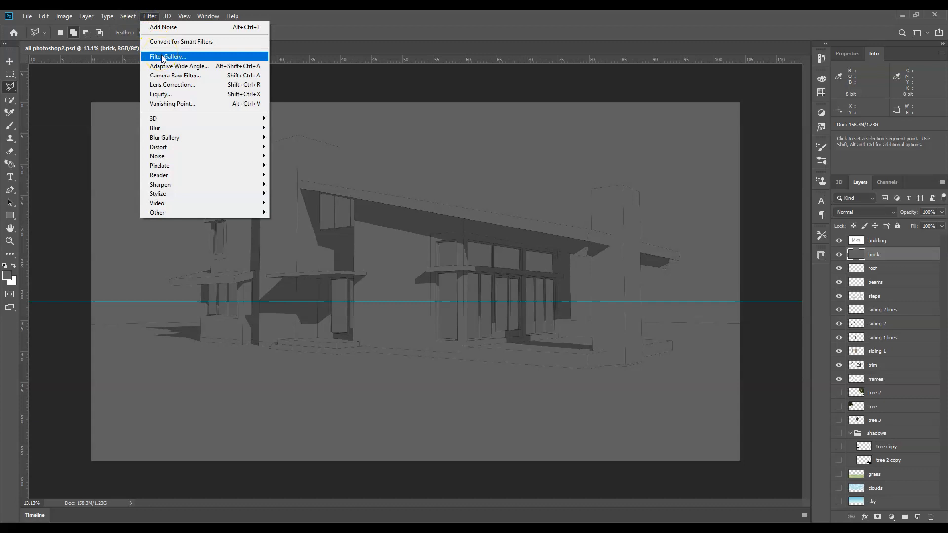
pyautogui.click(168, 57)
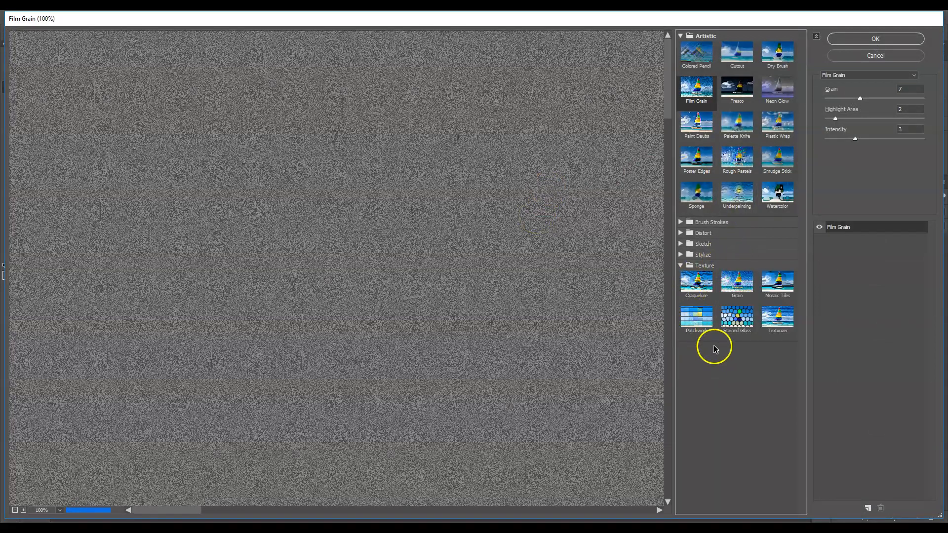
pyautogui.click(695, 281)
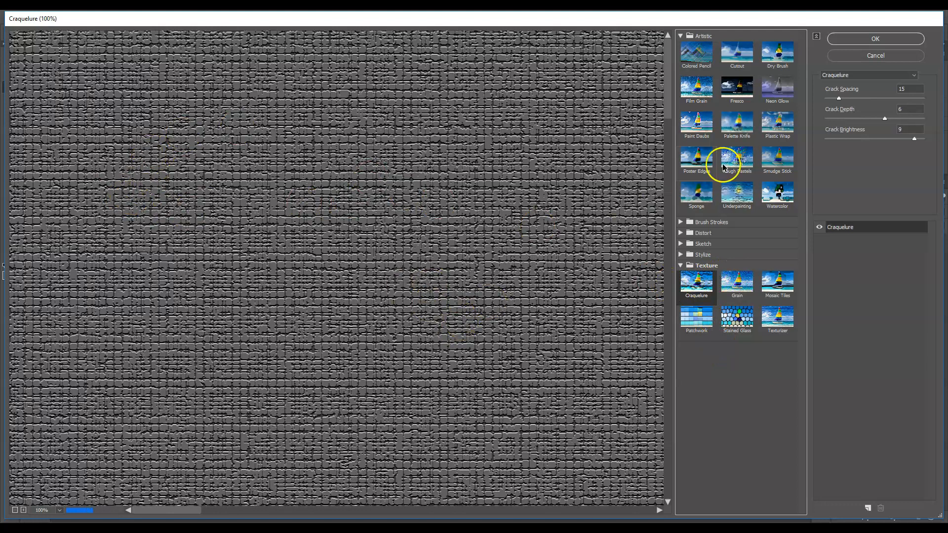
pyautogui.moveTo(861, 125)
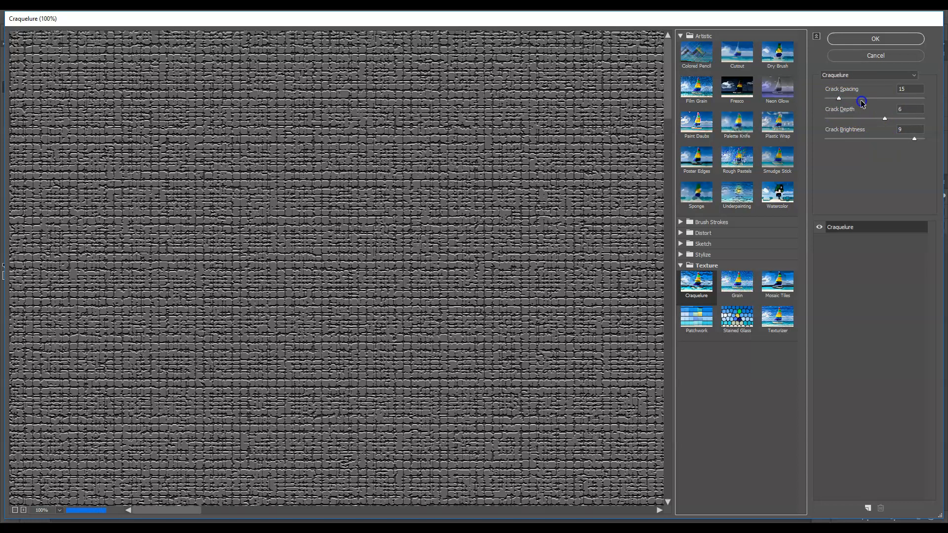
pyautogui.moveTo(838, 98); pyautogui.dragTo(859, 98)
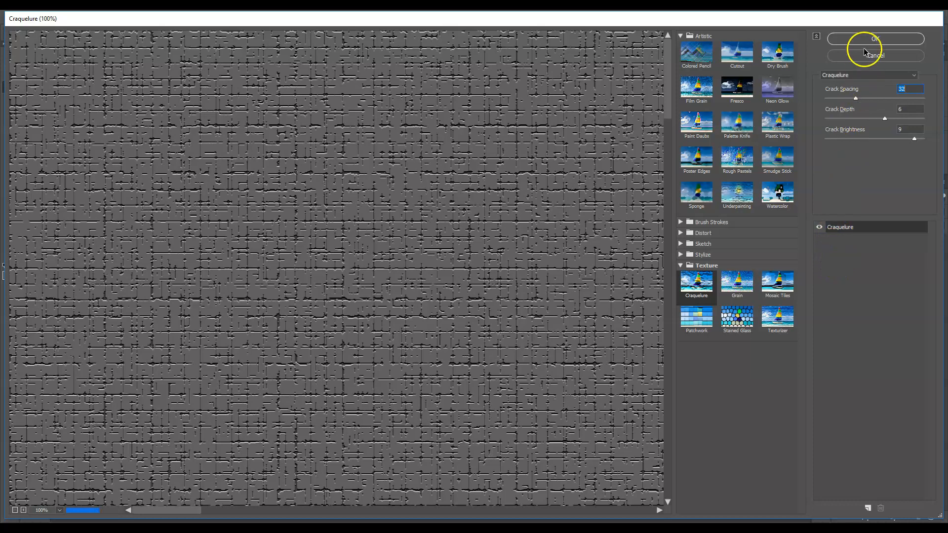
pyautogui.click(874, 38)
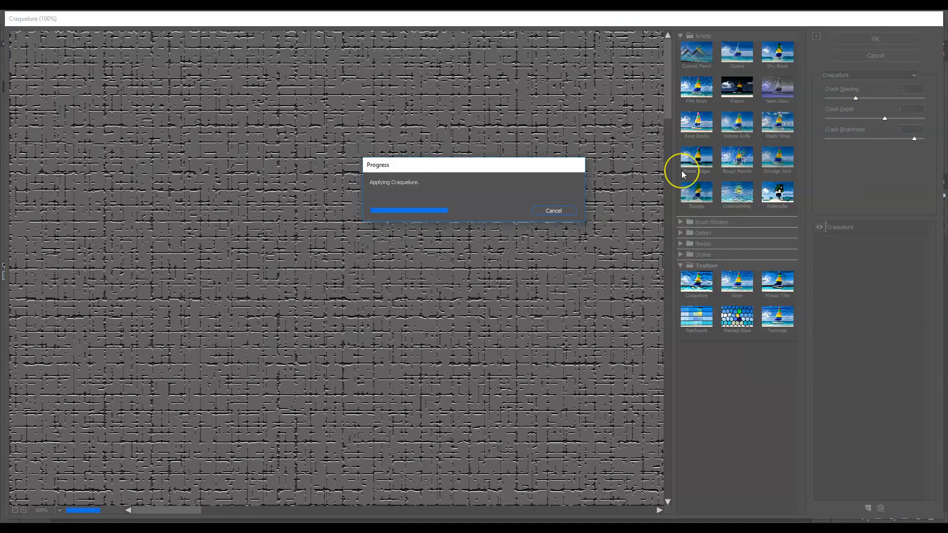
pyautogui.moveTo(480, 178)
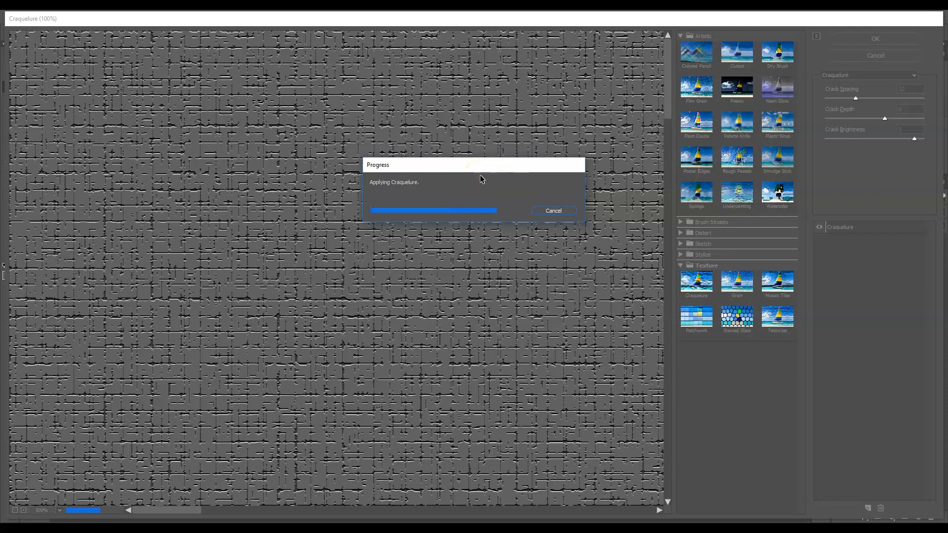
pyautogui.click(552, 210)
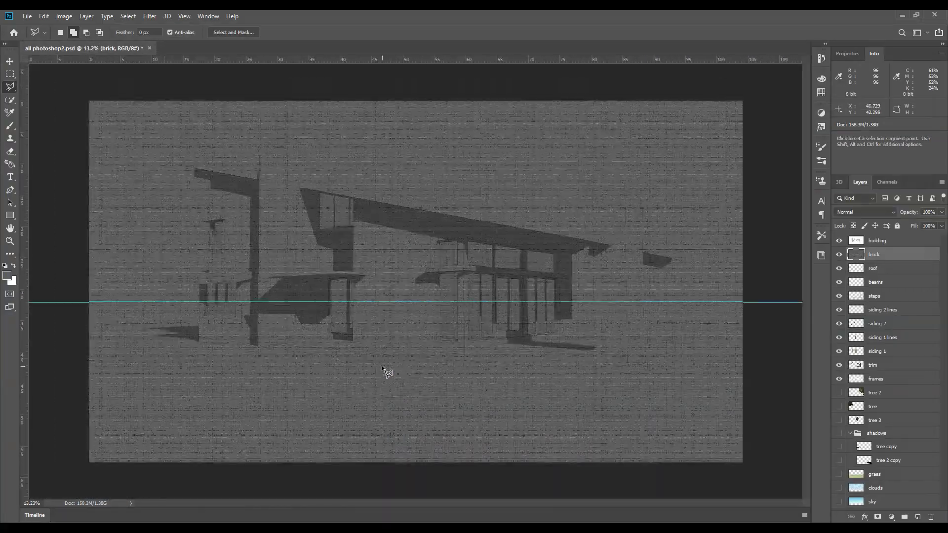
# Step: Free Transform the cracked brick layer, scaling it to about 146% past the canvas edges
pyautogui.press('ctrl+t')
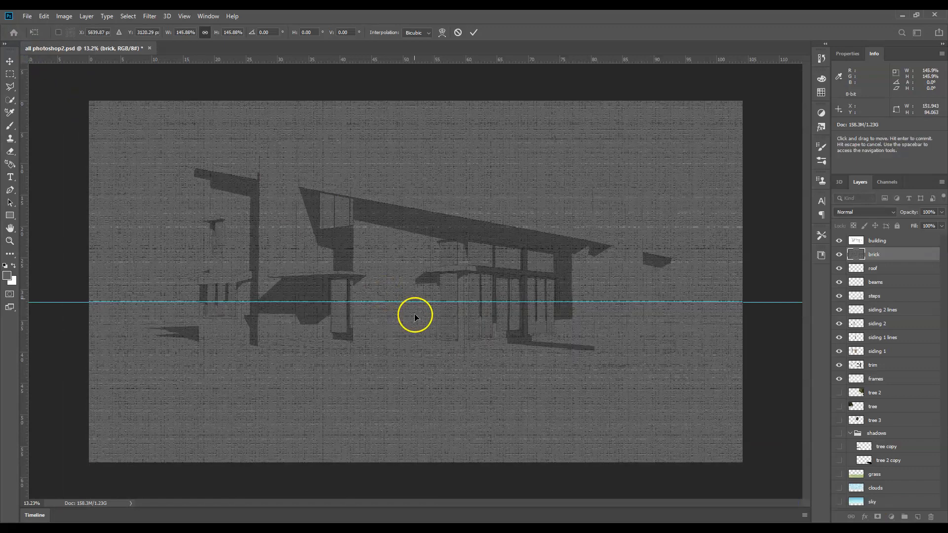
pyautogui.scroll(-3)
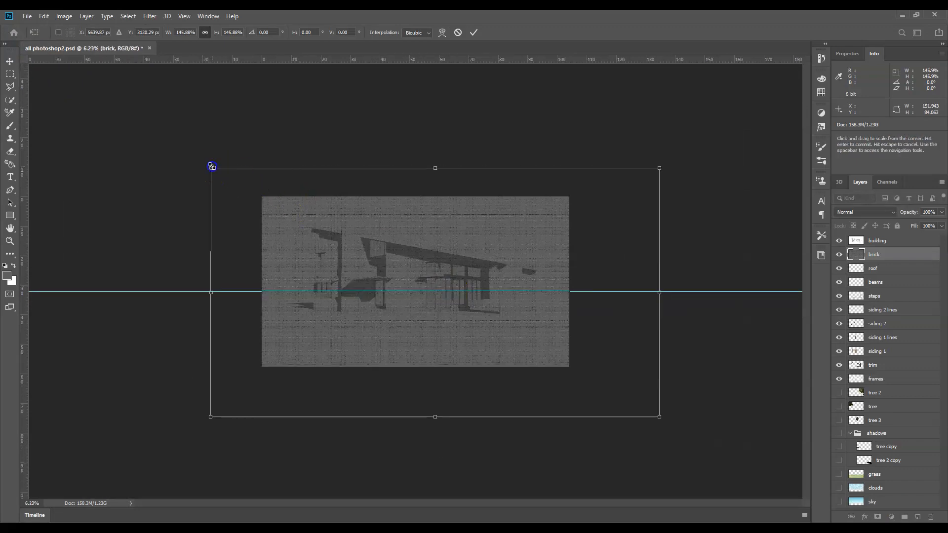
pyautogui.moveTo(212, 167); pyautogui.dragTo(49, 79)
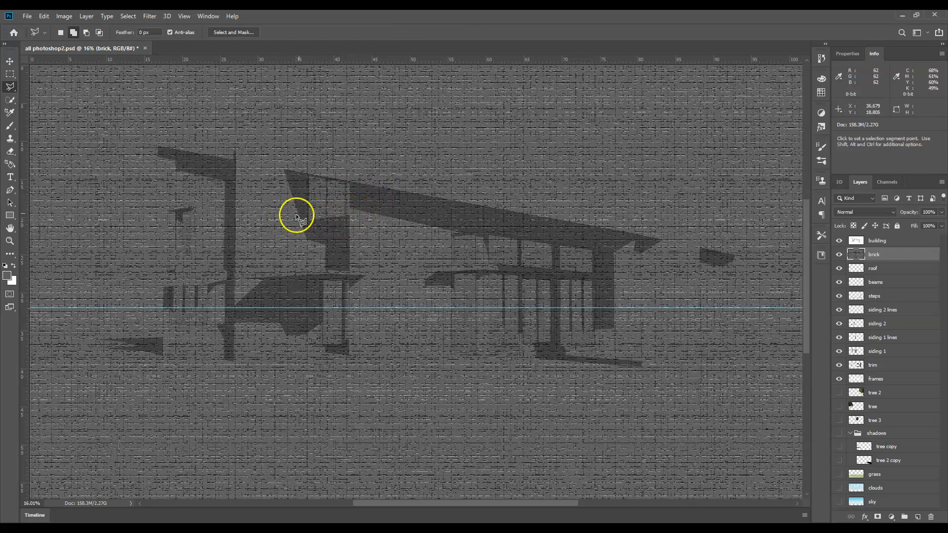
pyautogui.moveTo(375, 238)
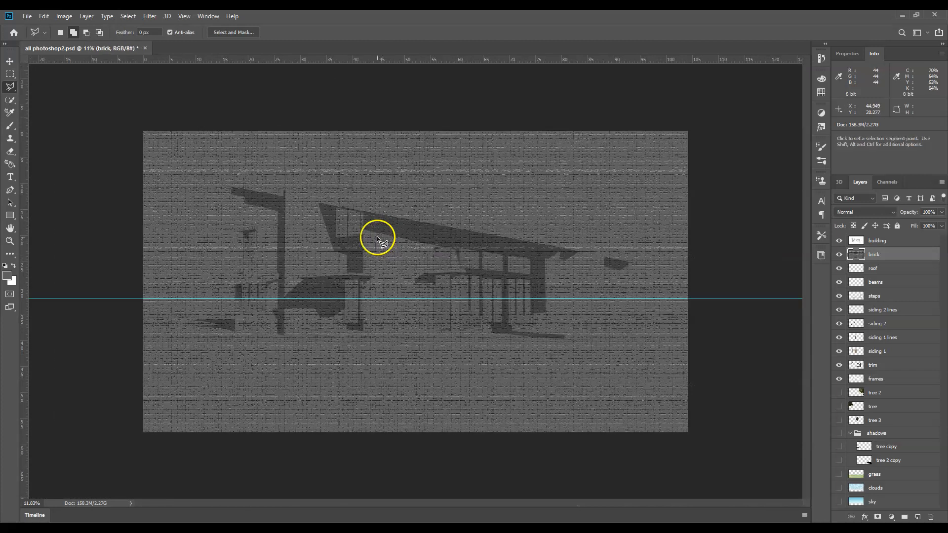
# Step: Hide the building layer, marquee-select the whole canvas, then show the building layer again
pyautogui.click(838, 240)
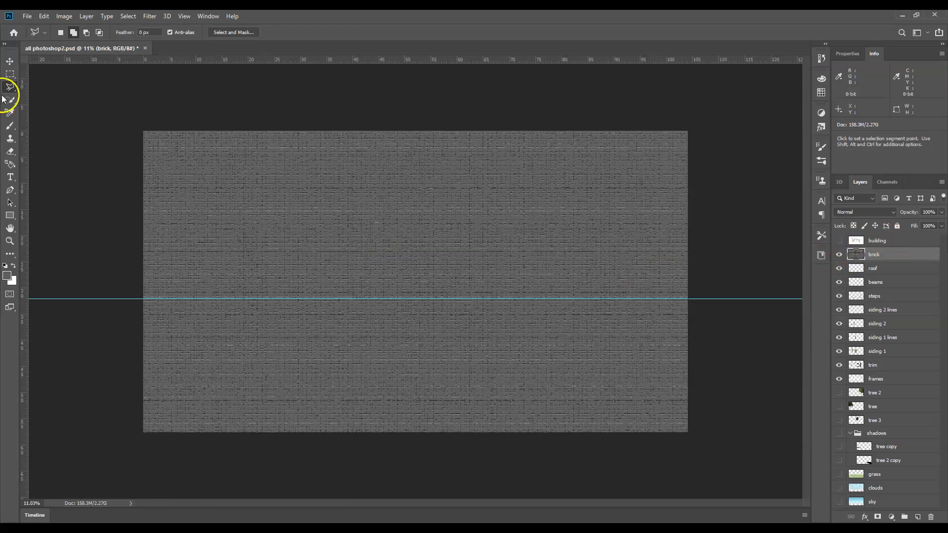
pyautogui.click(10, 74)
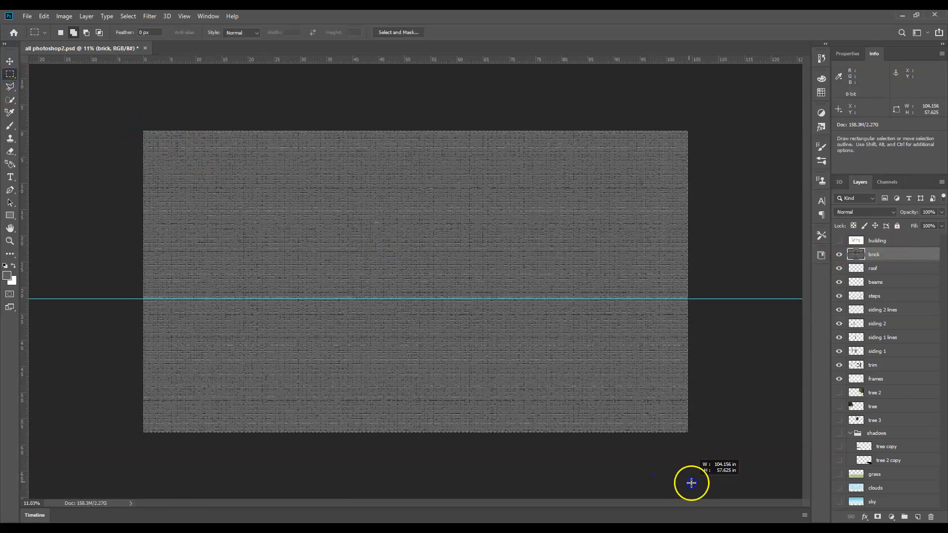
pyautogui.click(43, 15)
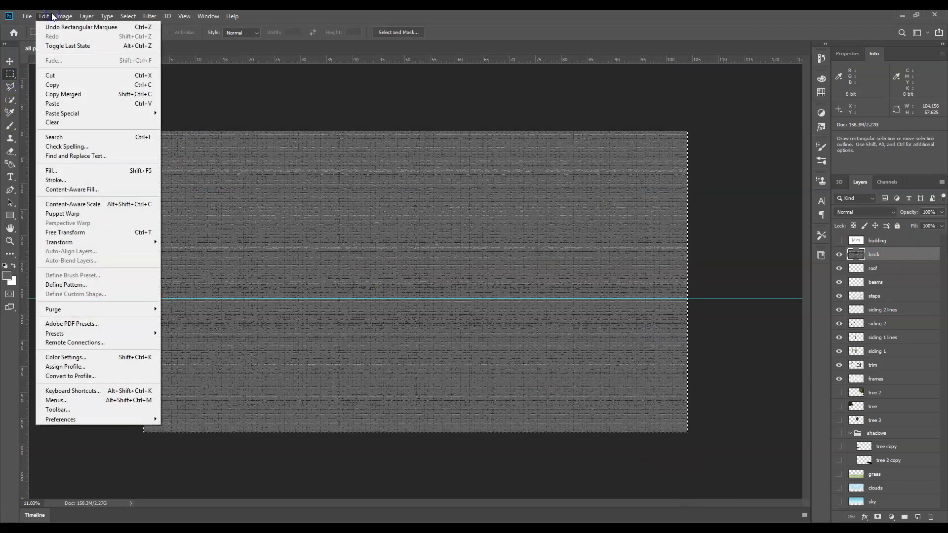
pyautogui.moveTo(72, 204)
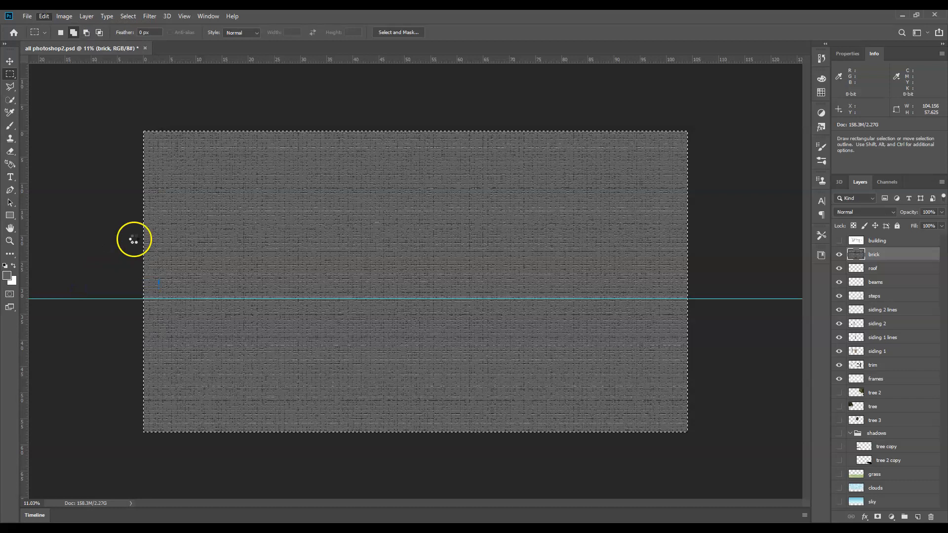
pyautogui.moveTo(579, 172)
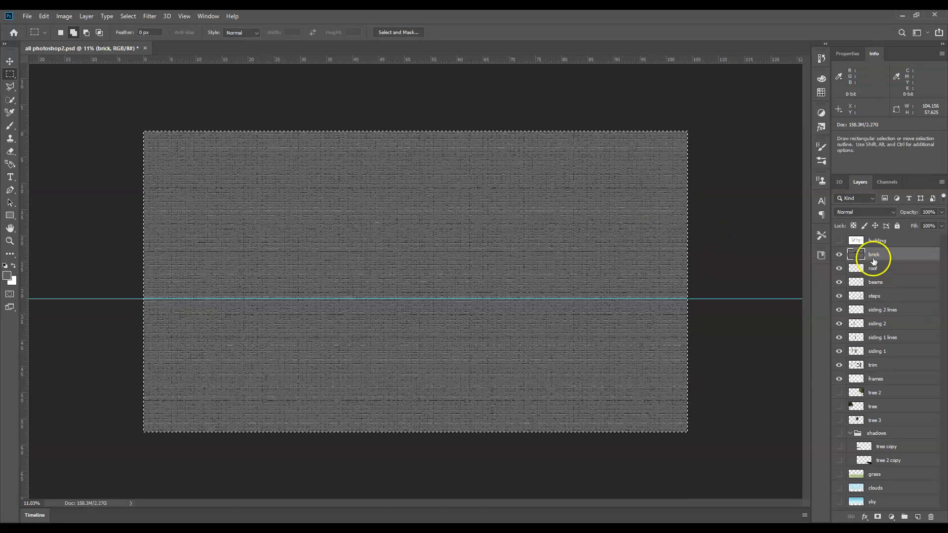
pyautogui.click(839, 254)
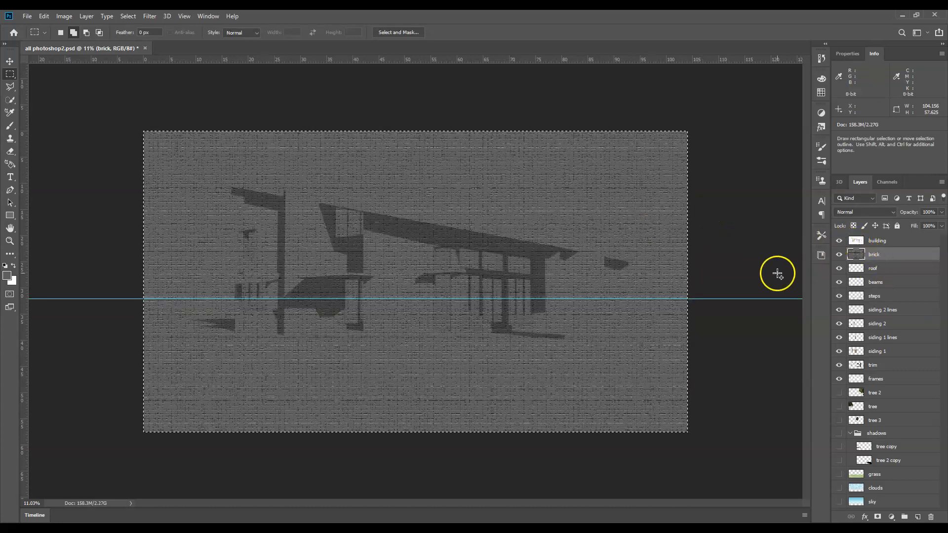
pyautogui.click(888, 254)
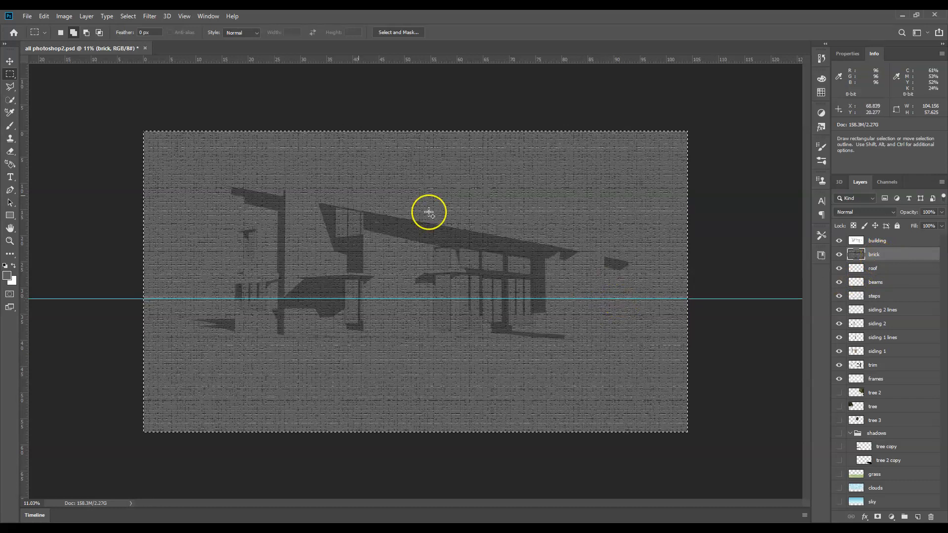
pyautogui.moveTo(369, 207)
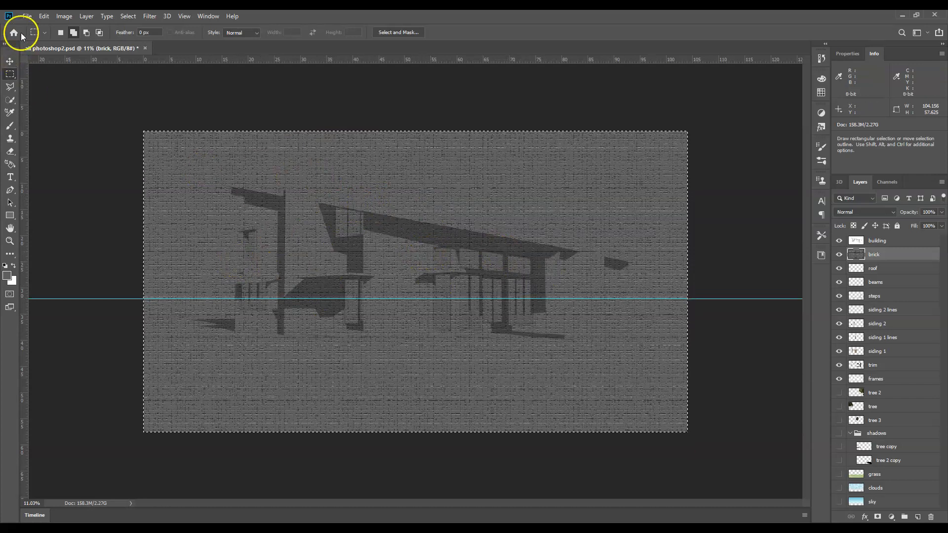
# Step: Apply Perspective, then Scale the brick texture taller at the top
pyautogui.click(43, 16)
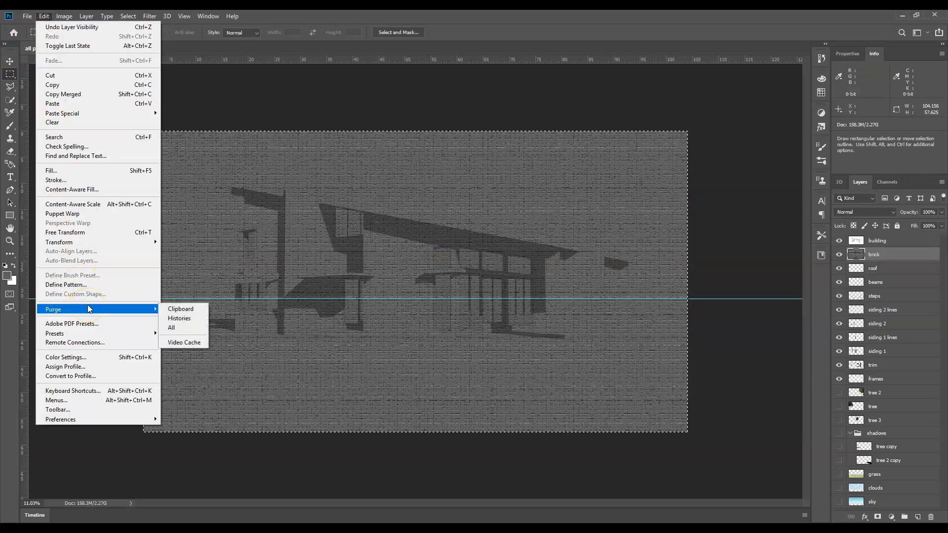
pyautogui.moveTo(59, 241)
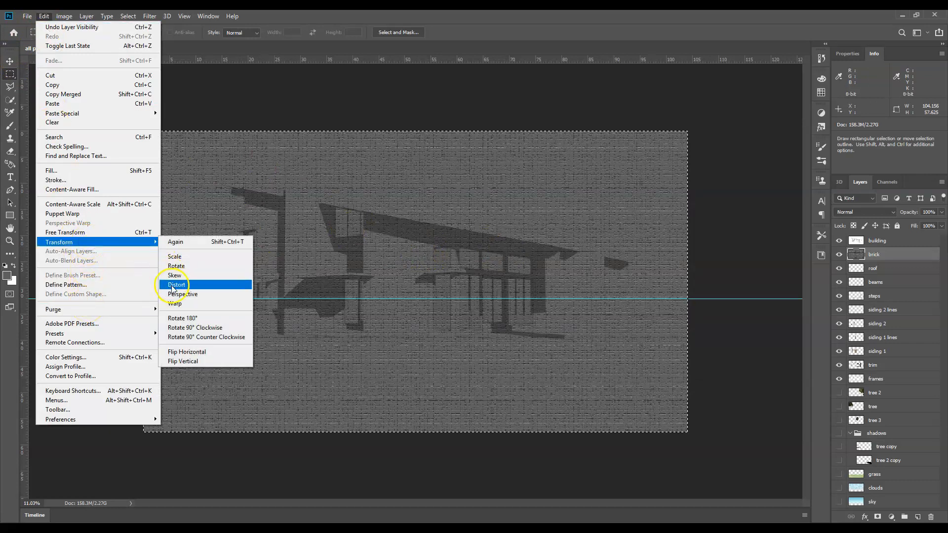
pyautogui.click(178, 285)
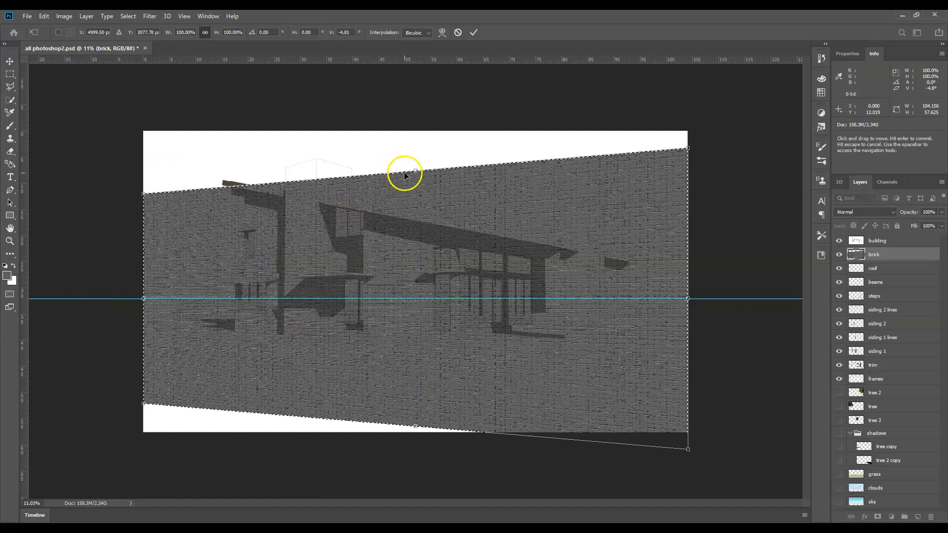
pyautogui.moveTo(43, 15)
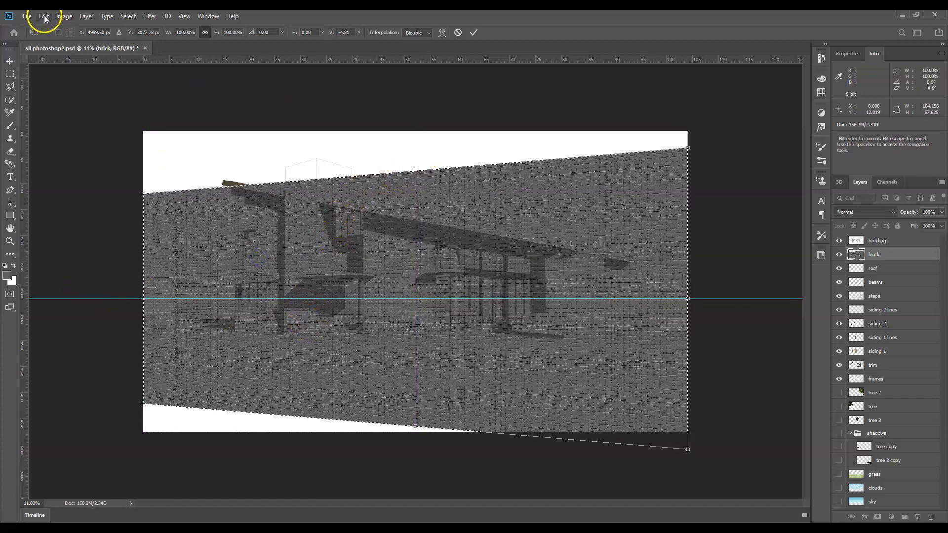
pyautogui.click(44, 16)
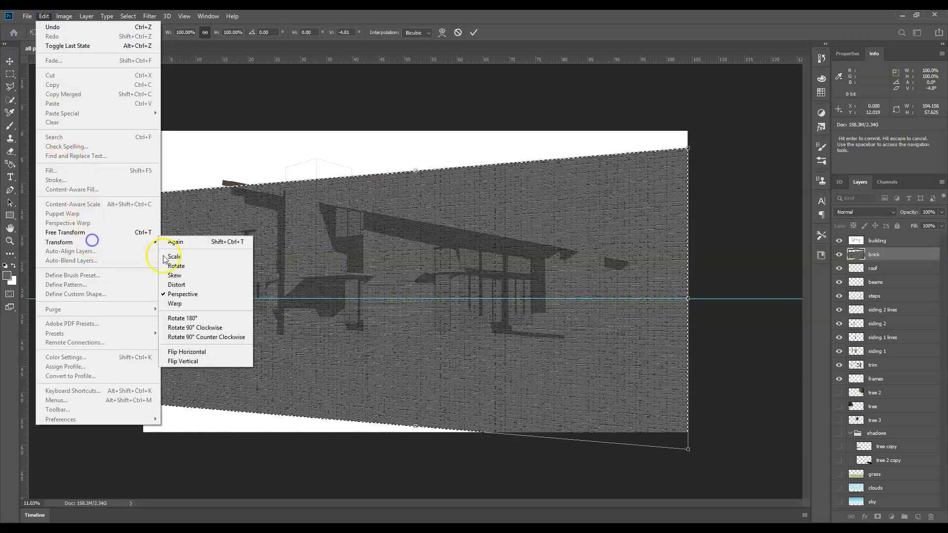
pyautogui.click(174, 256)
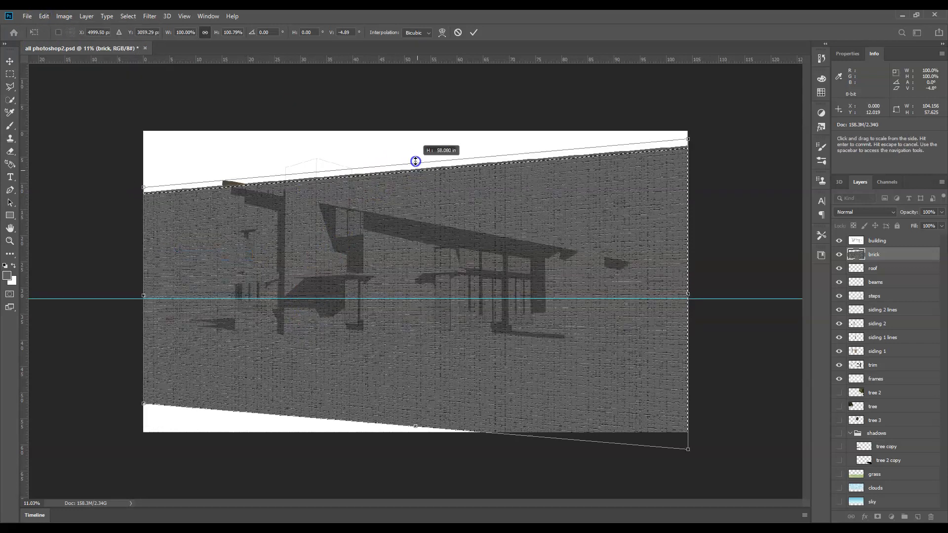
pyautogui.moveTo(415, 161); pyautogui.dragTo(312, 236)
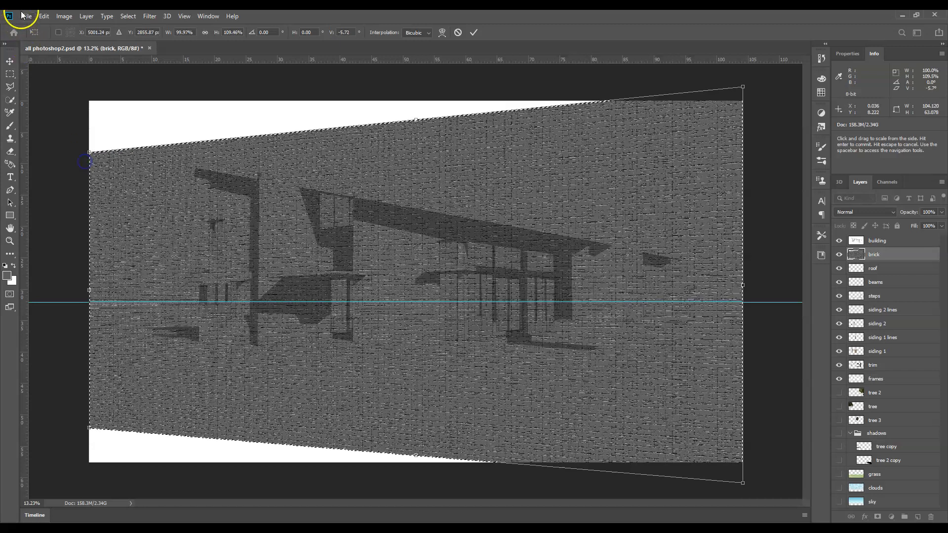
# Step: Distort the brick texture, pulling its top-left corner into place
pyautogui.click(44, 15)
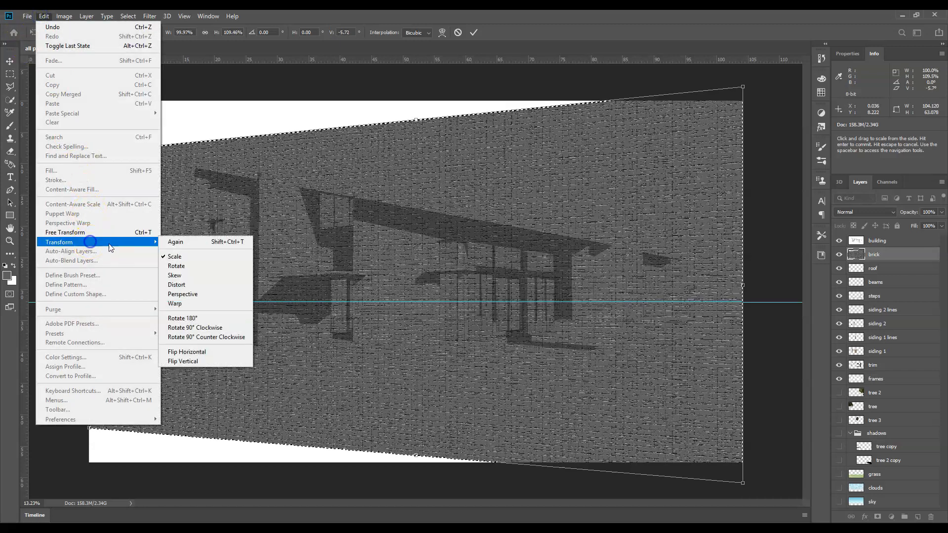
pyautogui.click(177, 285)
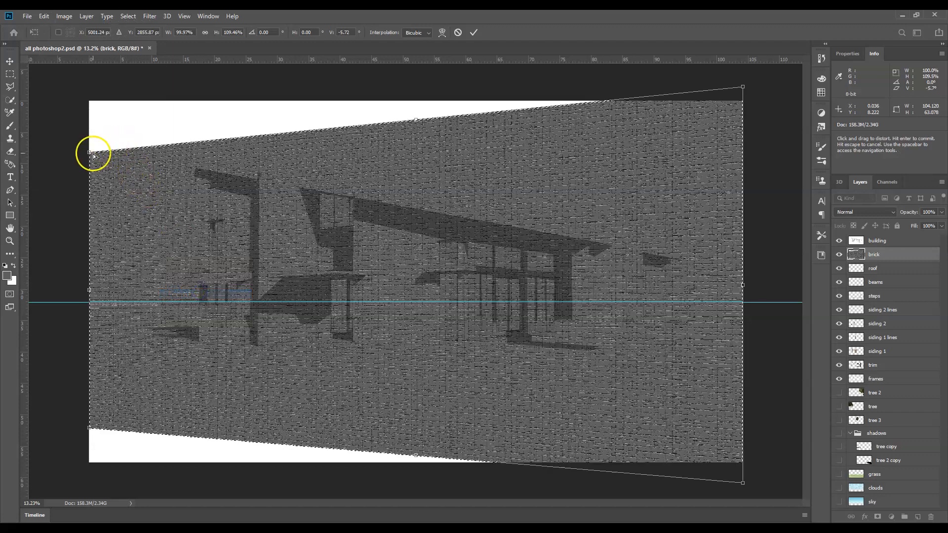
pyautogui.moveTo(94, 154); pyautogui.dragTo(182, 200)
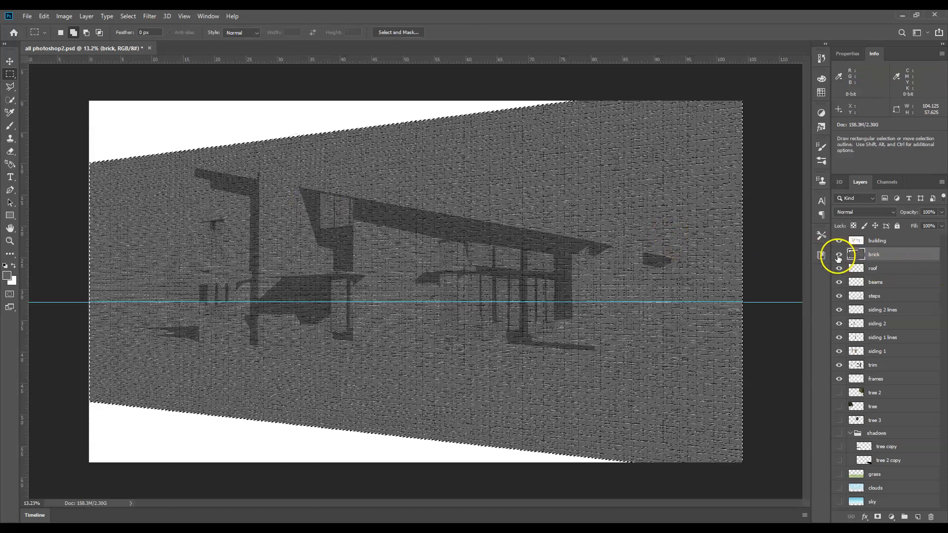
# Step: Hide the brick texture layer in the Layers panel
pyautogui.click(839, 254)
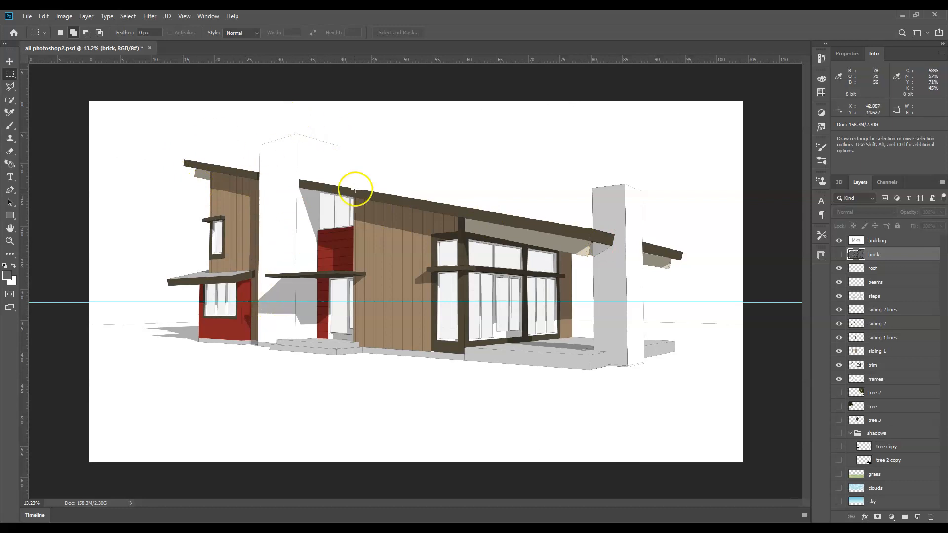
pyautogui.moveTo(618, 202)
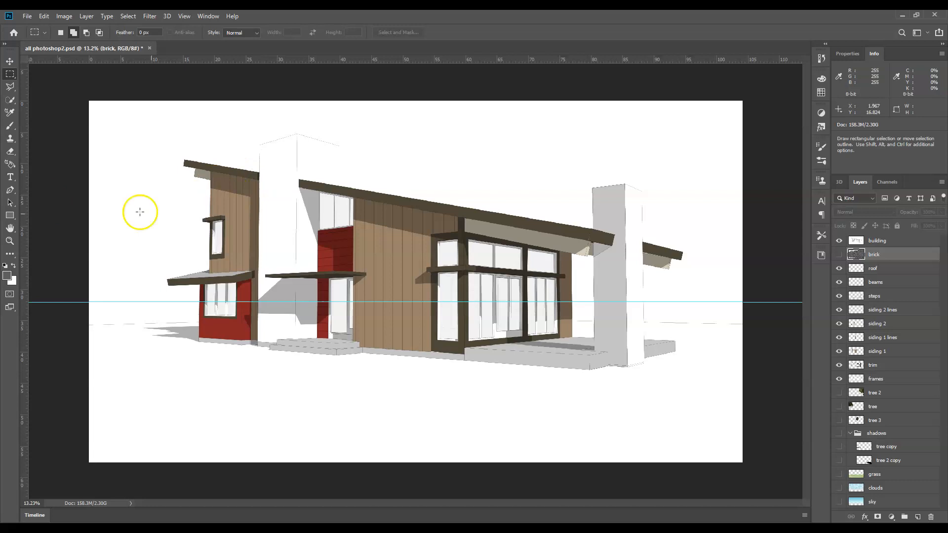
pyautogui.moveTo(226, 268)
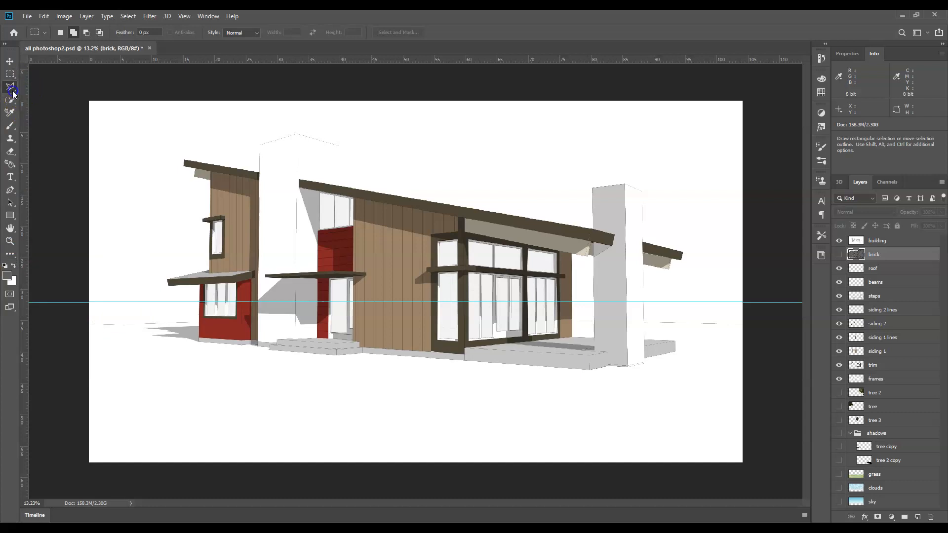
# Step: Magic Wand with Sample All Layers and Add to selection, selecting both white column faces
pyautogui.click(10, 100)
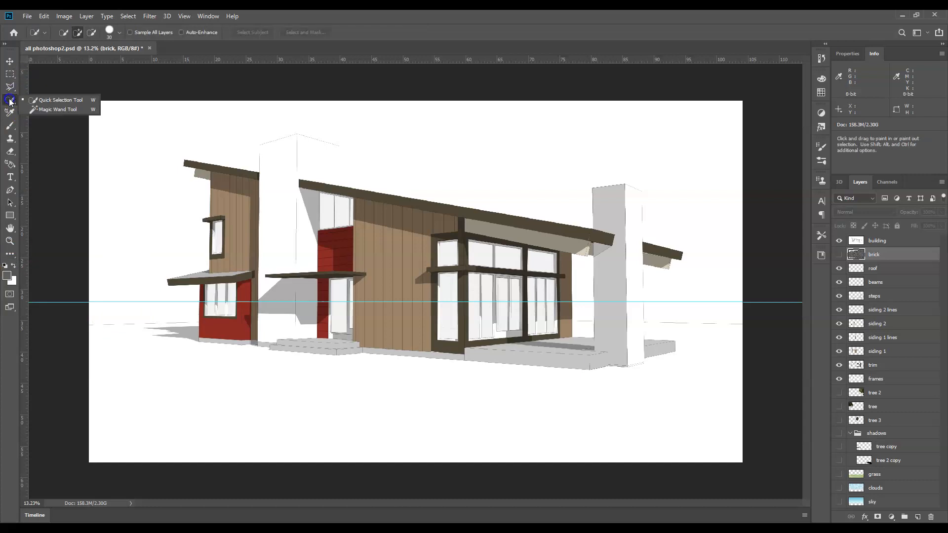
pyautogui.moveTo(38, 114)
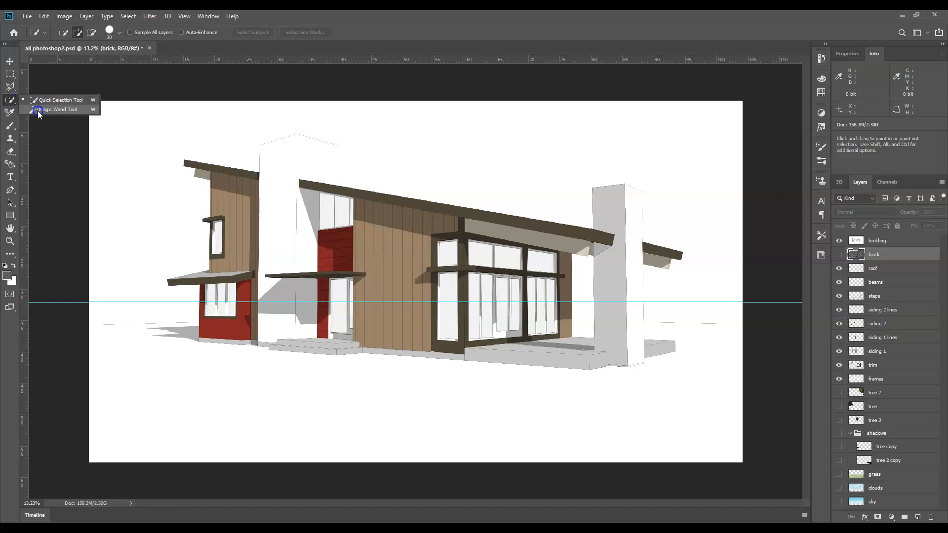
pyautogui.click(59, 109)
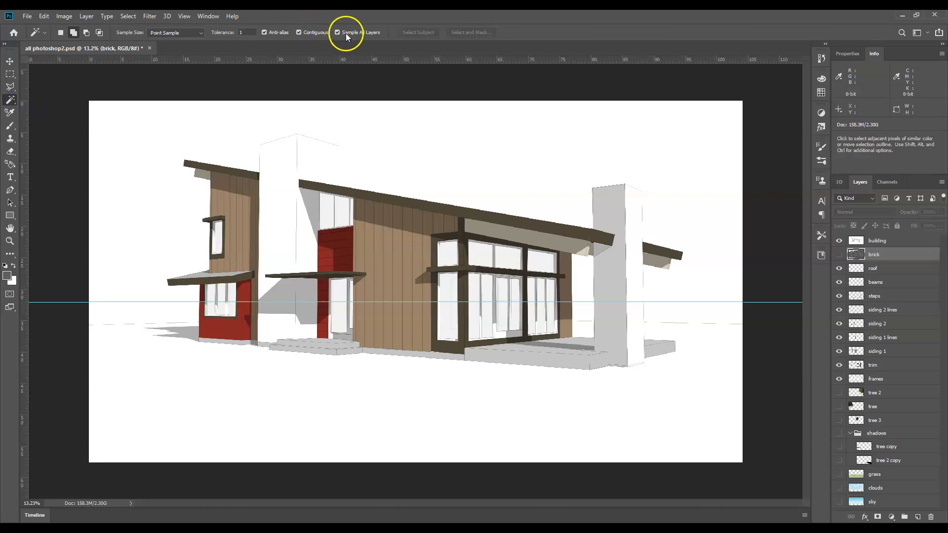
pyautogui.click(281, 160)
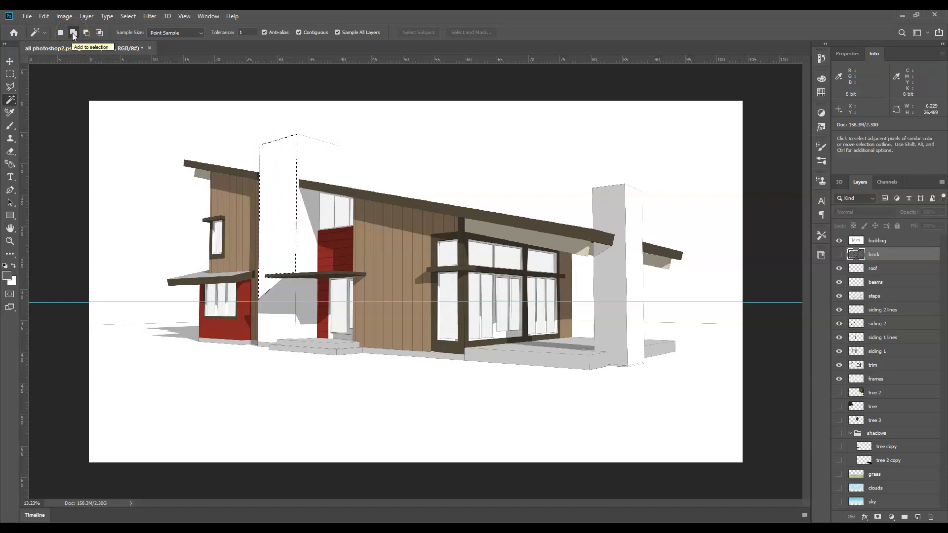
pyautogui.click(73, 33)
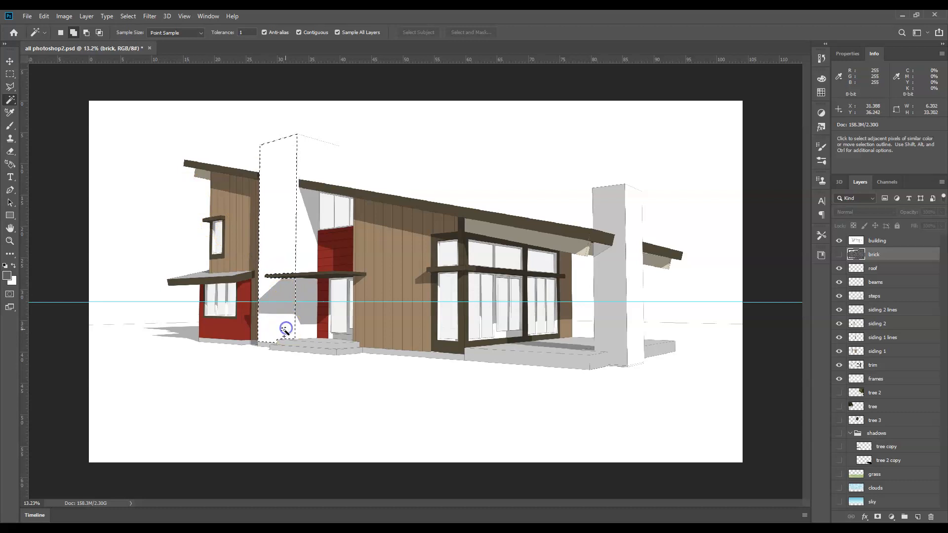
pyautogui.click(611, 266)
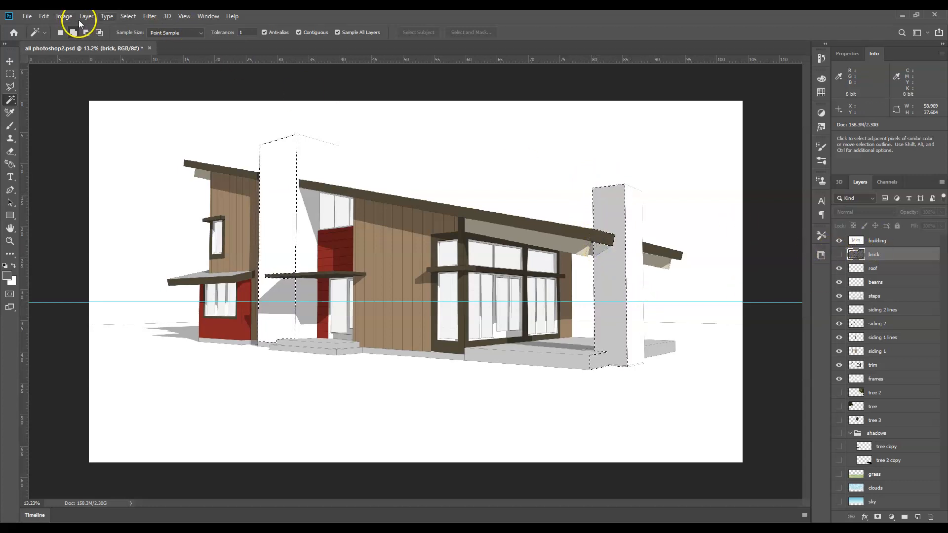
# Step: Open the Select menu while both chimney columns remain selected
pyautogui.click(127, 15)
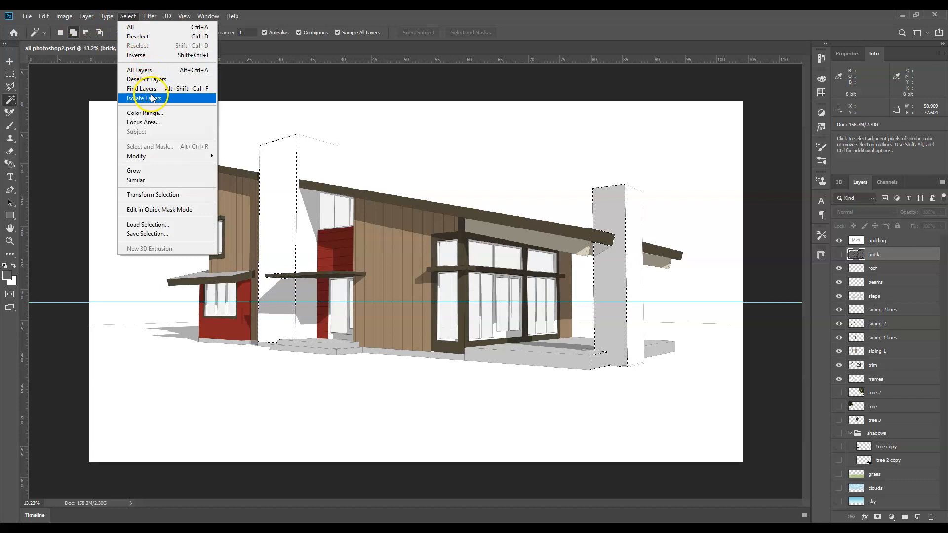
pyautogui.moveTo(140, 88)
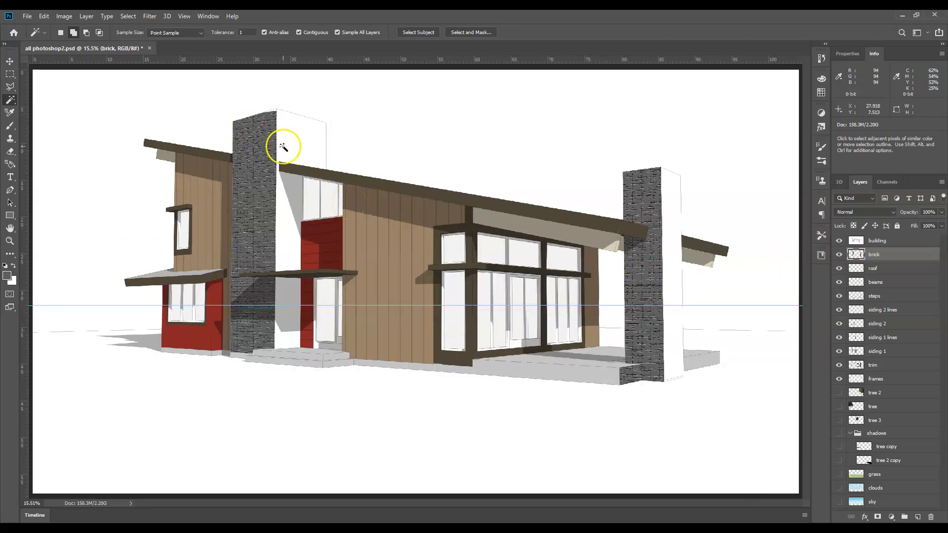
pyautogui.moveTo(320, 153)
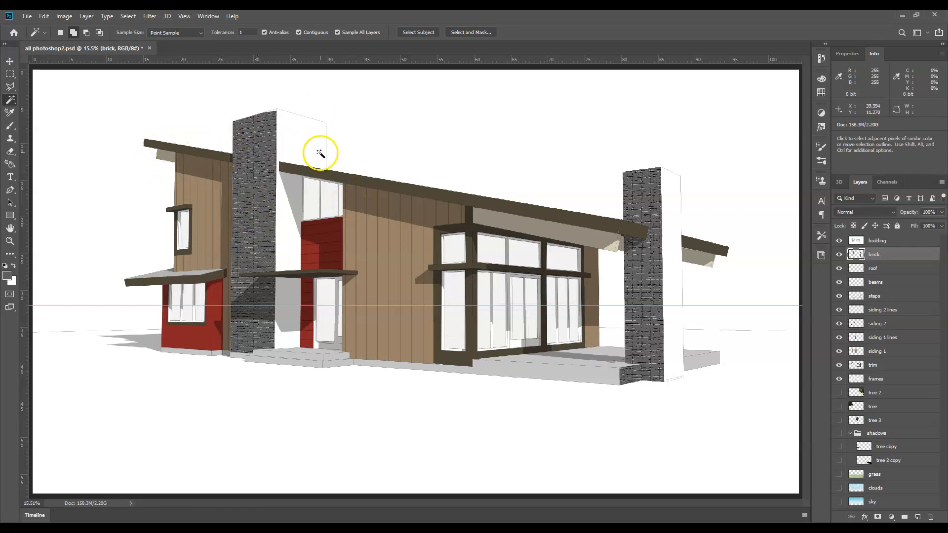
pyautogui.moveTo(665, 384)
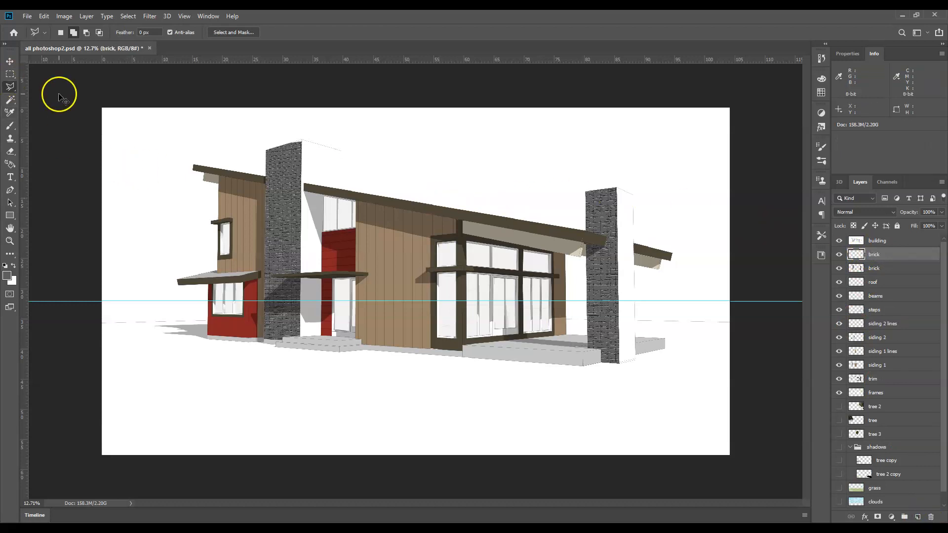
# Step: Fill the new brick layer with the stone-brick pattern via Edit > Fill with Pattern contents
pyautogui.click(44, 16)
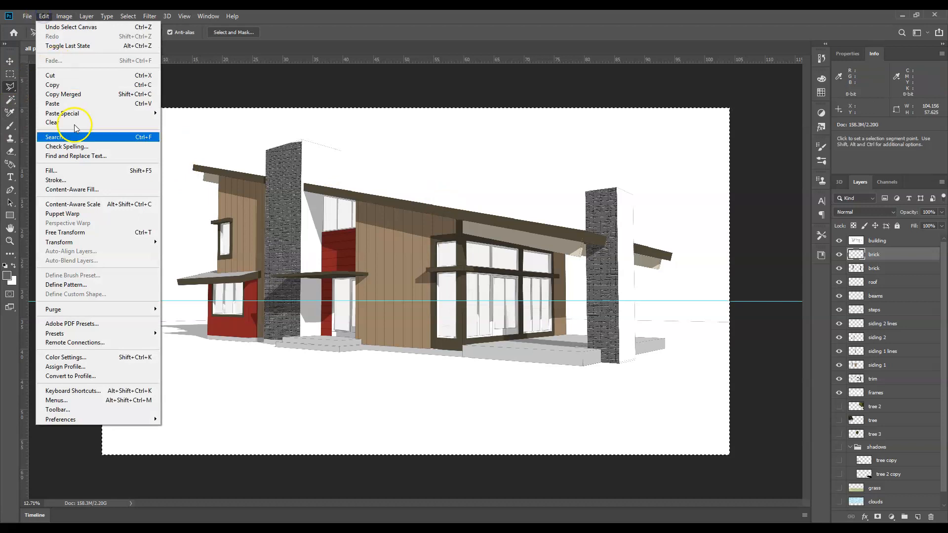
pyautogui.click(51, 170)
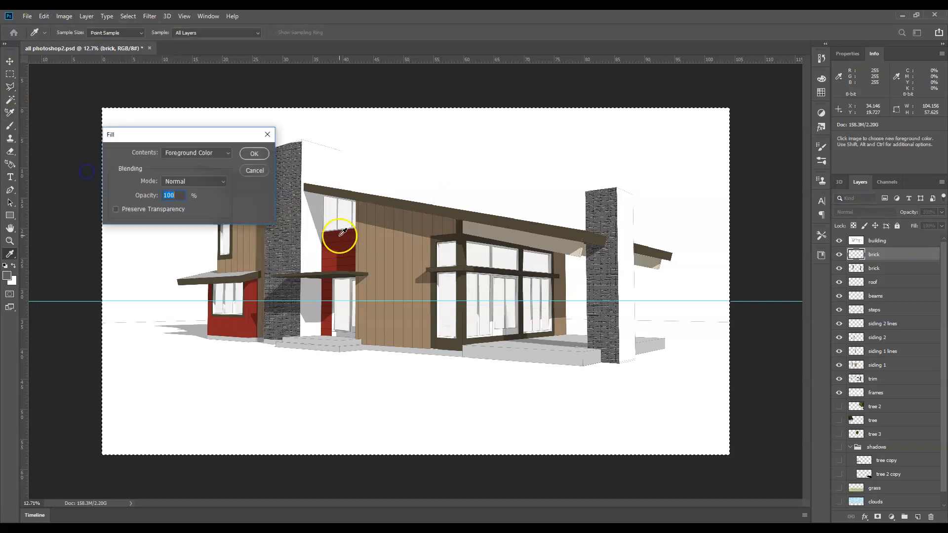
pyautogui.click(197, 153)
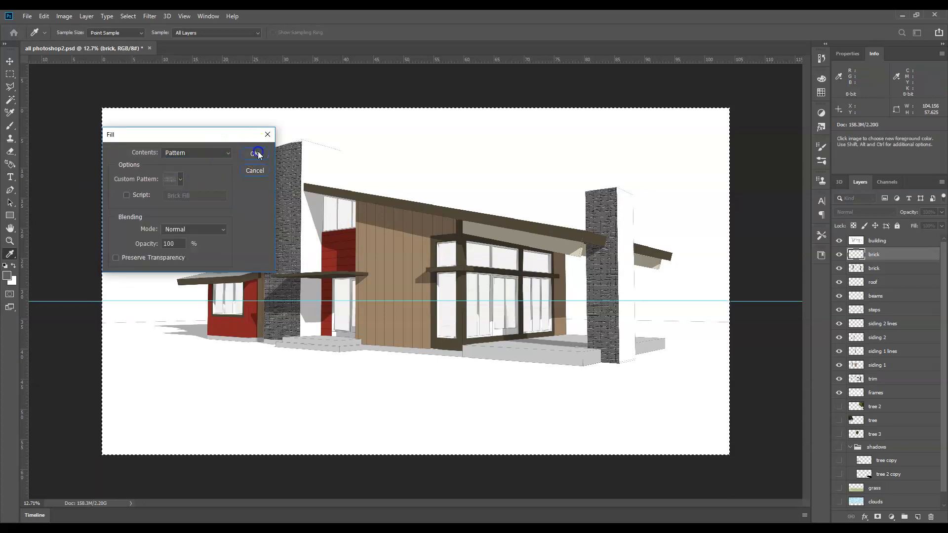
pyautogui.click(258, 153)
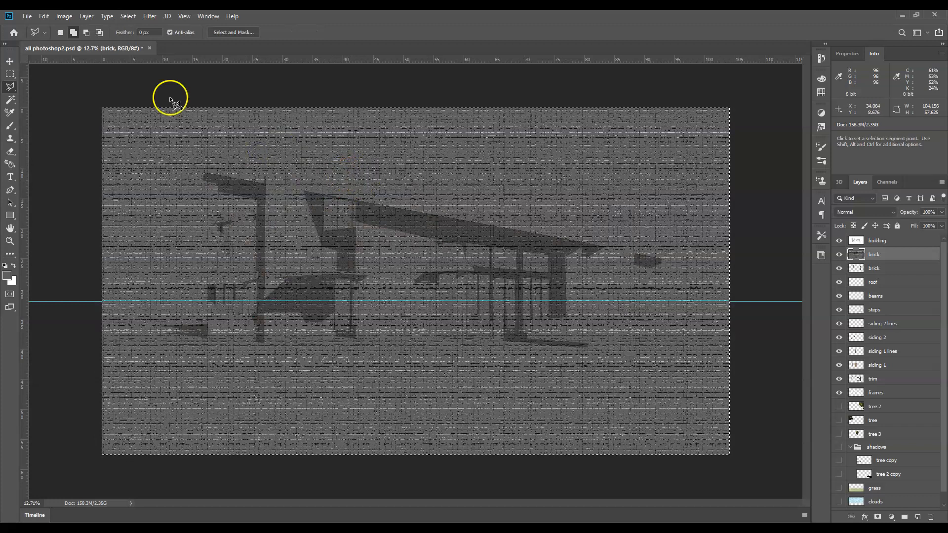
pyautogui.click(43, 16)
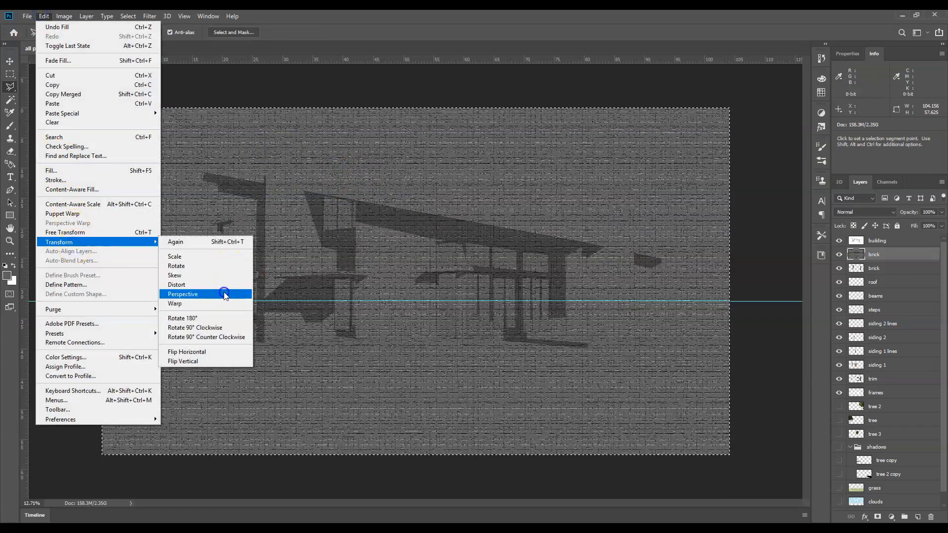
# Step: Perspective-transform the brick layer into a tapering plane matching the long wall's angle
pyautogui.click(183, 294)
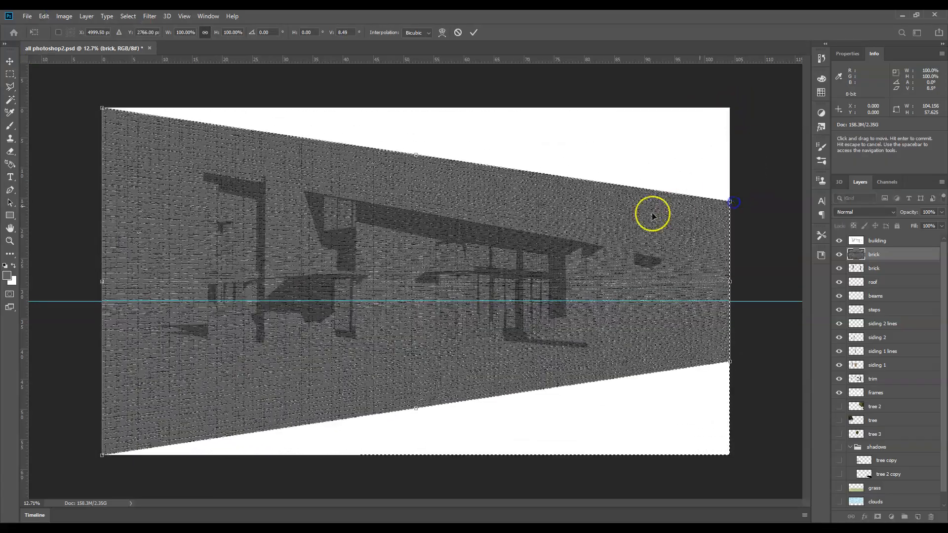
pyautogui.moveTo(651, 217); pyautogui.dragTo(650, 233)
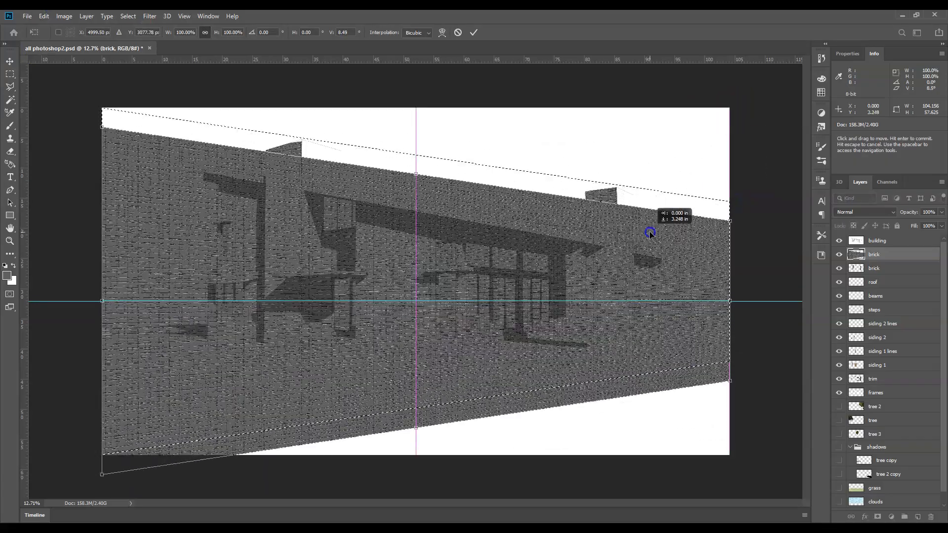
pyautogui.moveTo(650, 232); pyautogui.dragTo(288, 188)
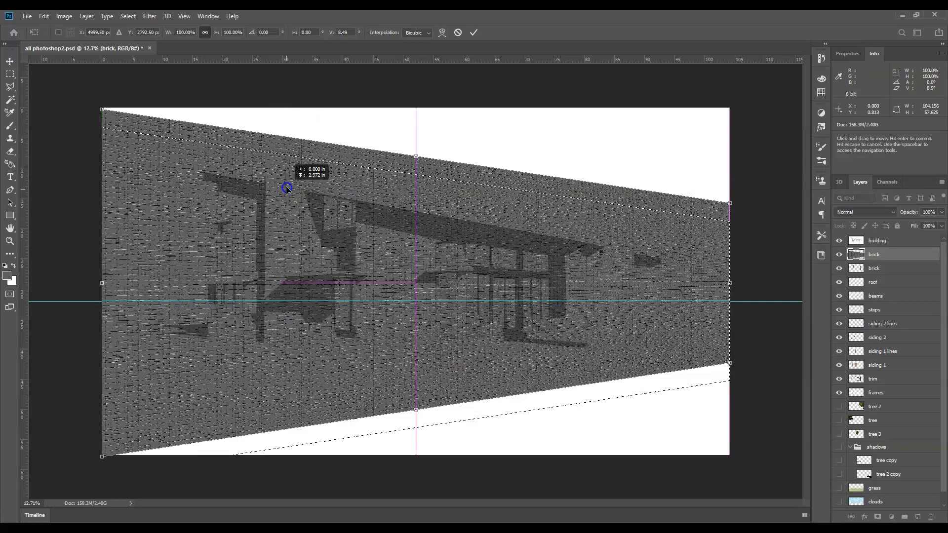
pyautogui.moveTo(286, 187); pyautogui.dragTo(332, 191)
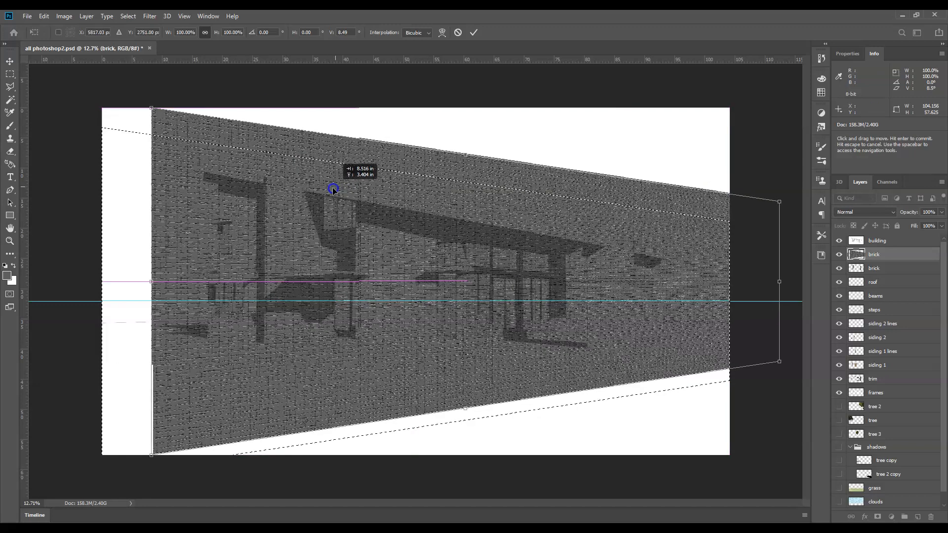
pyautogui.moveTo(333, 188); pyautogui.dragTo(326, 199)
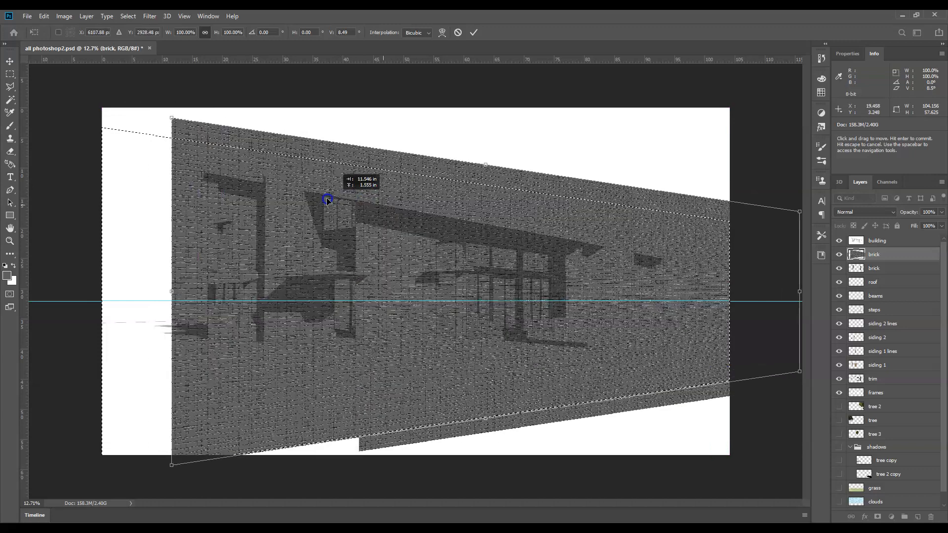
pyautogui.moveTo(326, 199); pyautogui.dragTo(339, 204)
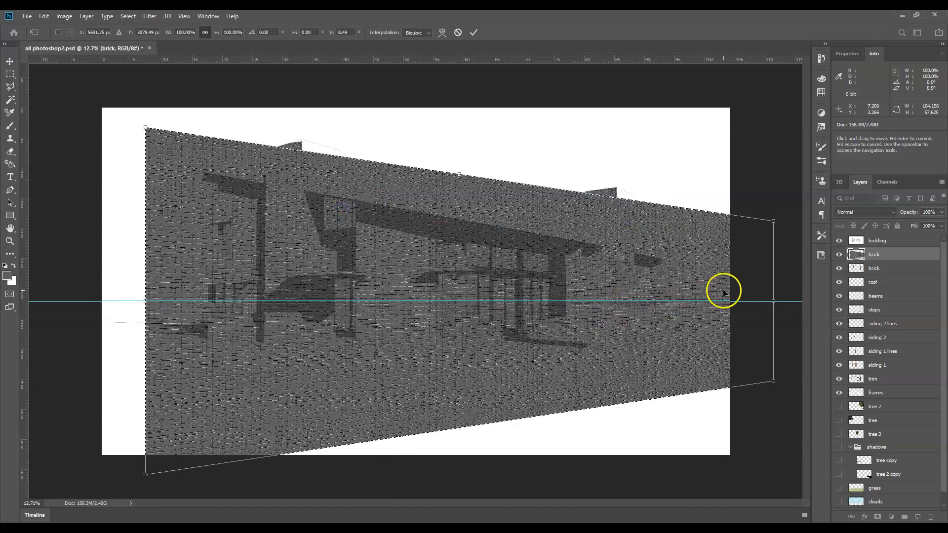
pyautogui.moveTo(725, 294); pyautogui.dragTo(444, 206)
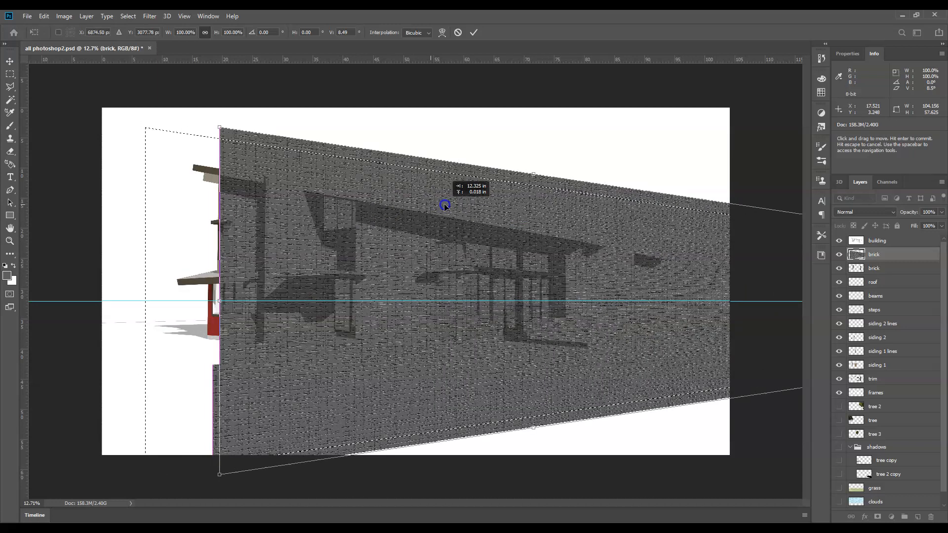
pyautogui.moveTo(444, 206); pyautogui.dragTo(313, 177)
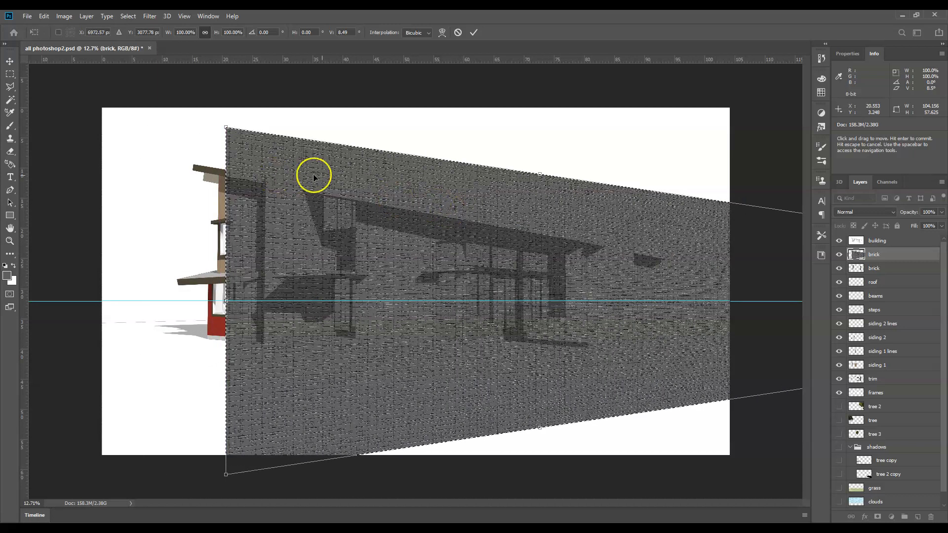
pyautogui.moveTo(326, 209)
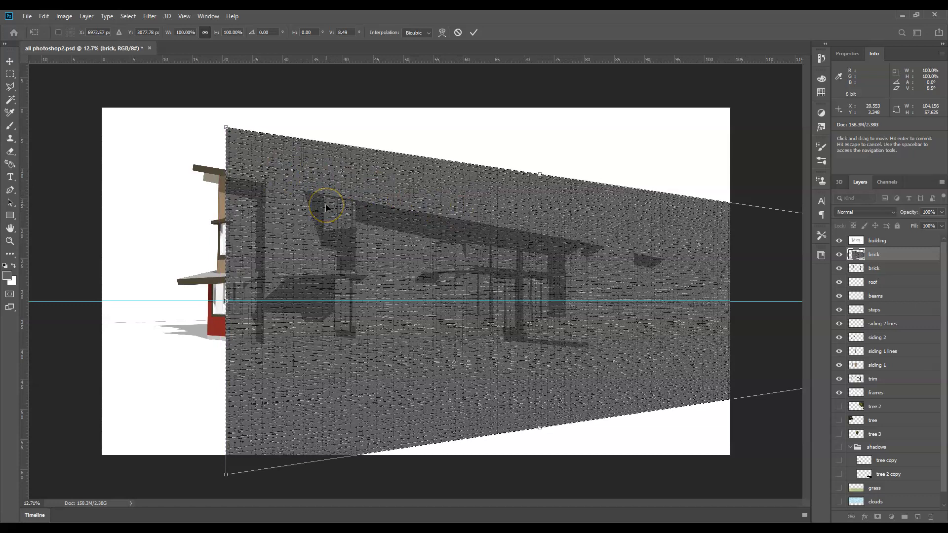
pyautogui.moveTo(356, 212)
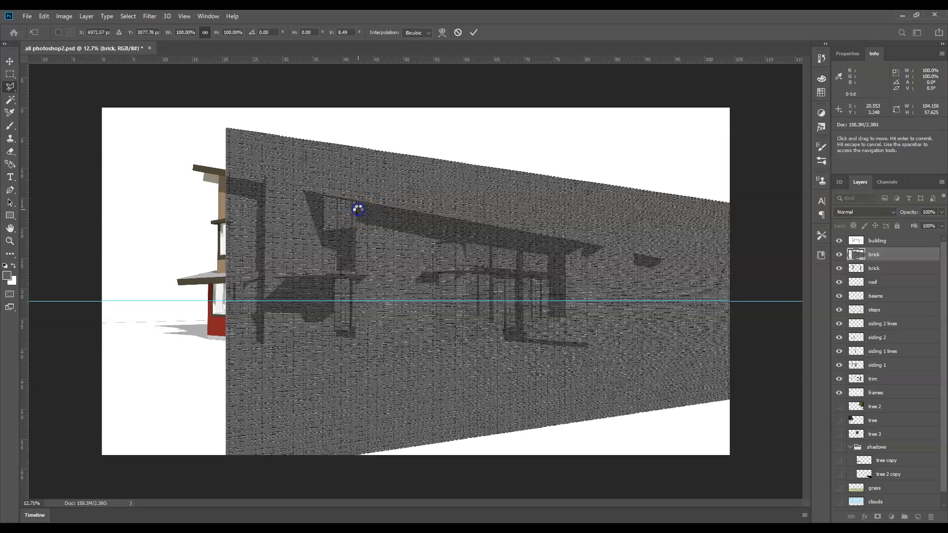
pyautogui.click(11, 86)
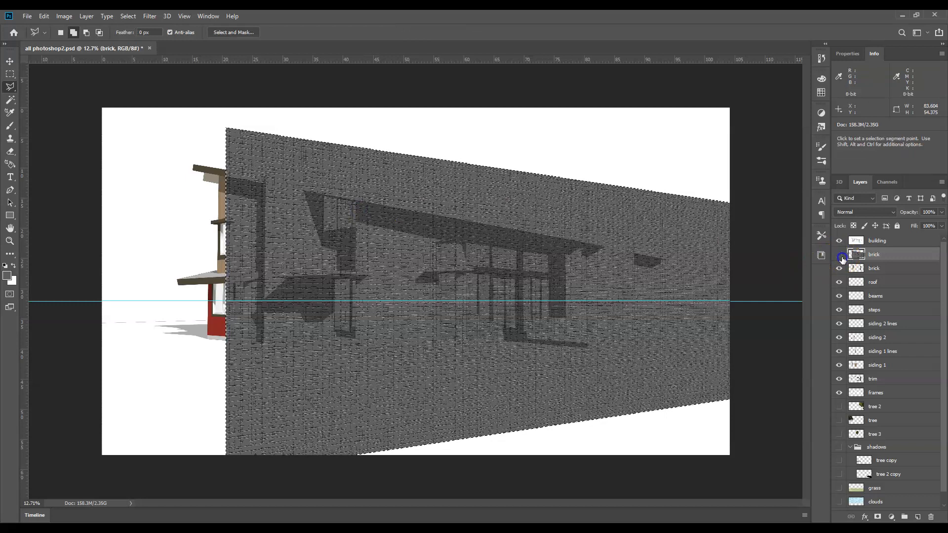
# Step: Delete the brick outside the chimney column selection, leaving brick only on both columns
pyautogui.click(838, 255)
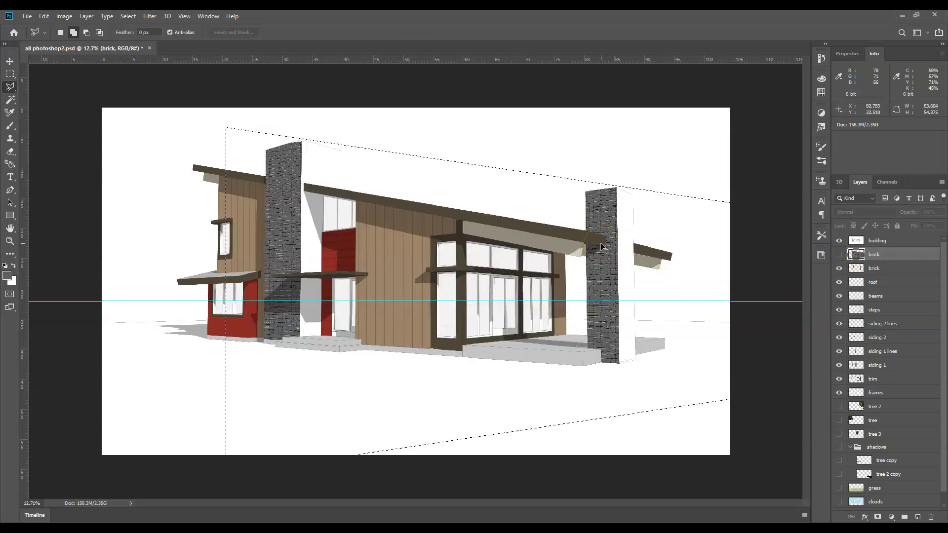
pyautogui.click(11, 86)
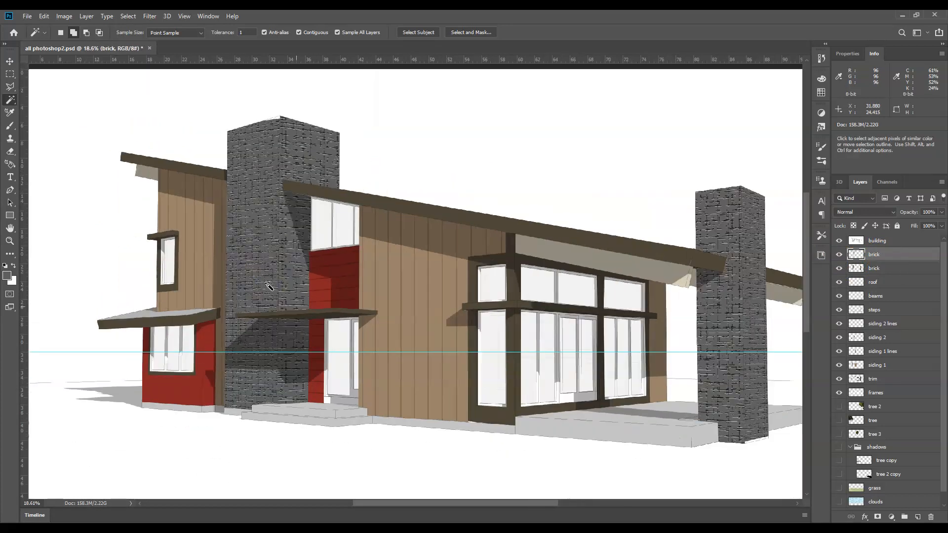
pyautogui.scroll(-3)
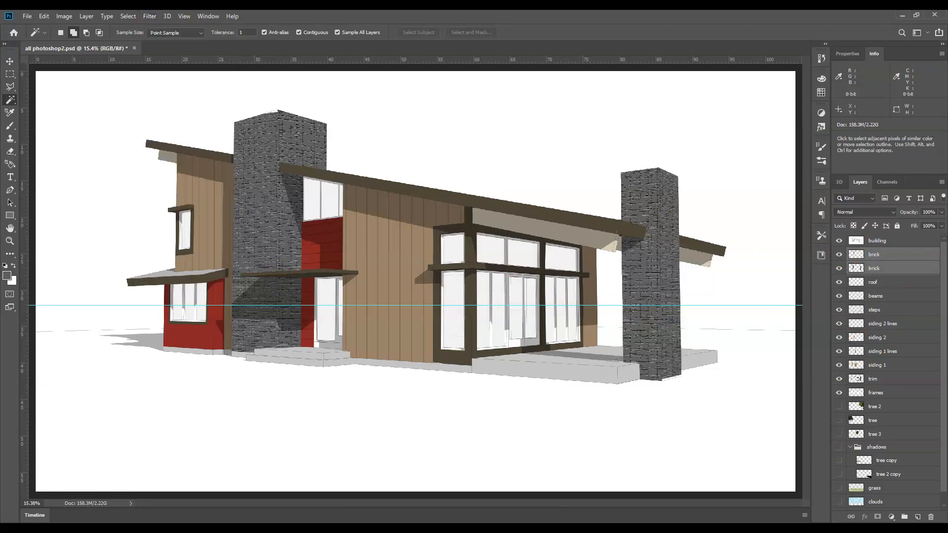
# Step: Select both brick layers and merge them with Layer > Merge Layers
pyautogui.click(875, 267)
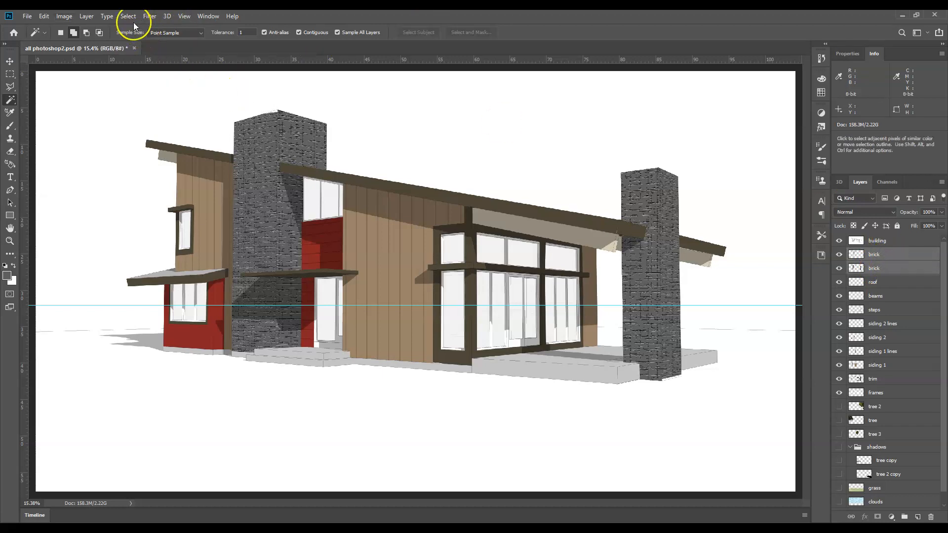
pyautogui.moveTo(108, 17)
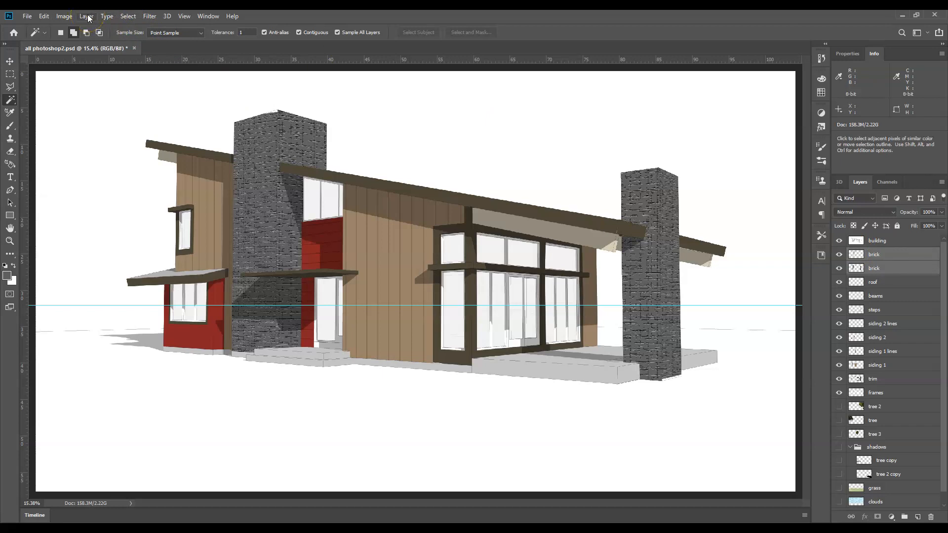
pyautogui.click(86, 16)
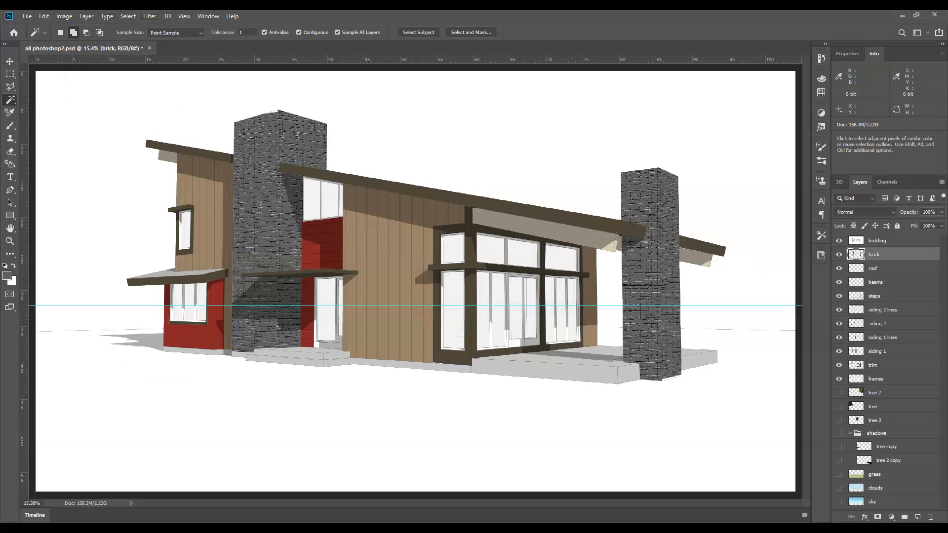
pyautogui.click(149, 15)
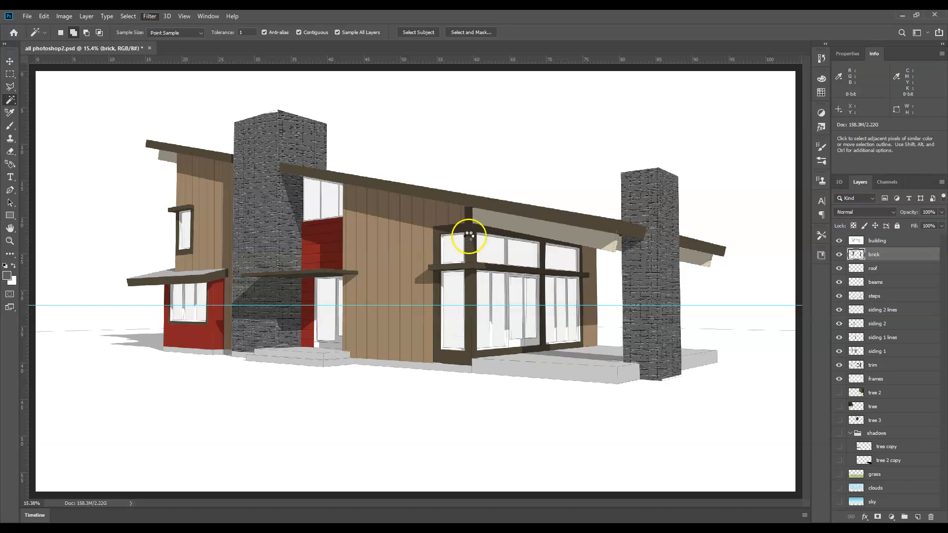
# Step: Apply a Canvas Texturizer at 187% scaling with reduced relief to the merged brick layer
pyautogui.click(149, 16)
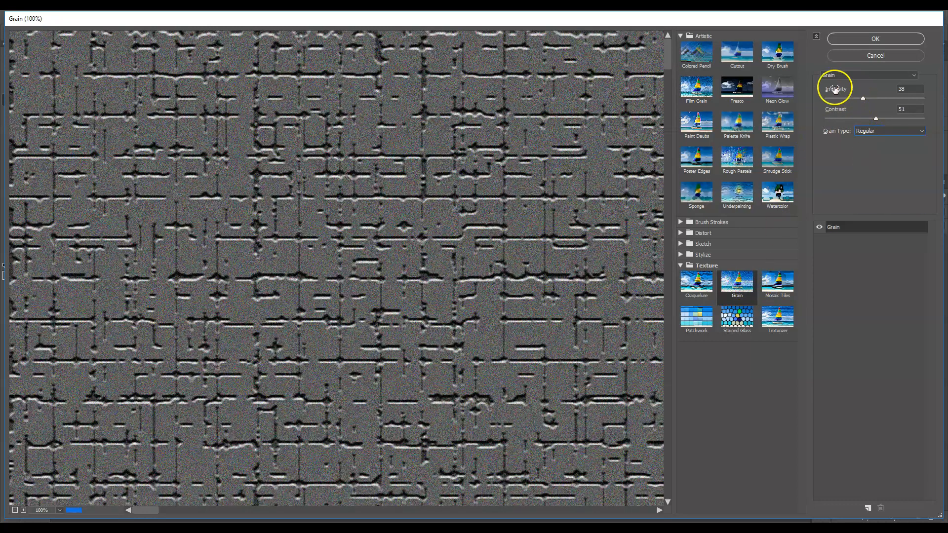
pyautogui.click(777, 284)
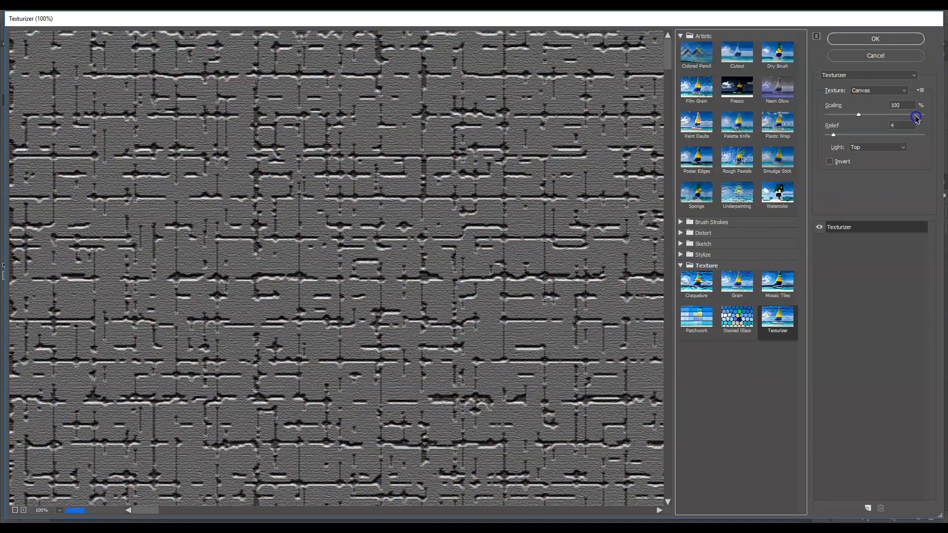
pyautogui.moveTo(857, 115); pyautogui.dragTo(900, 115)
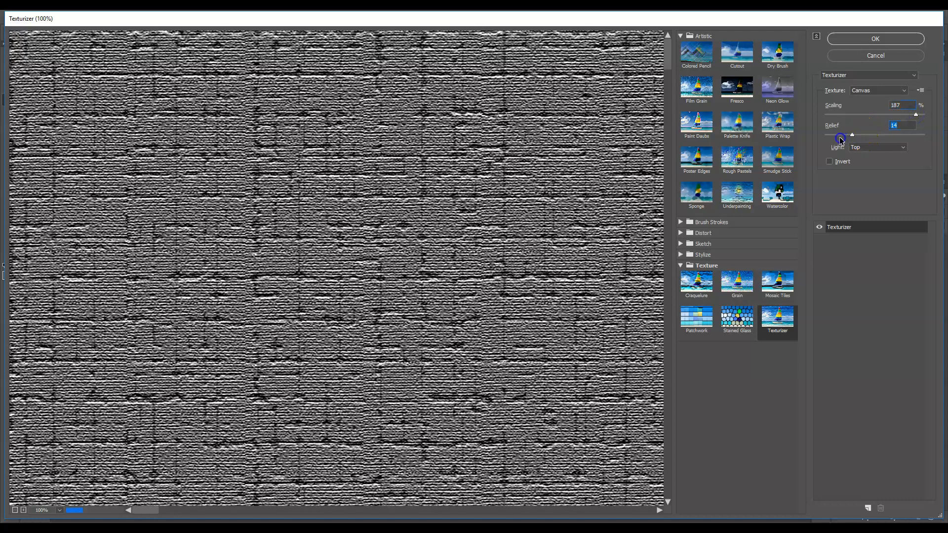
pyautogui.moveTo(851, 135); pyautogui.dragTo(847, 134)
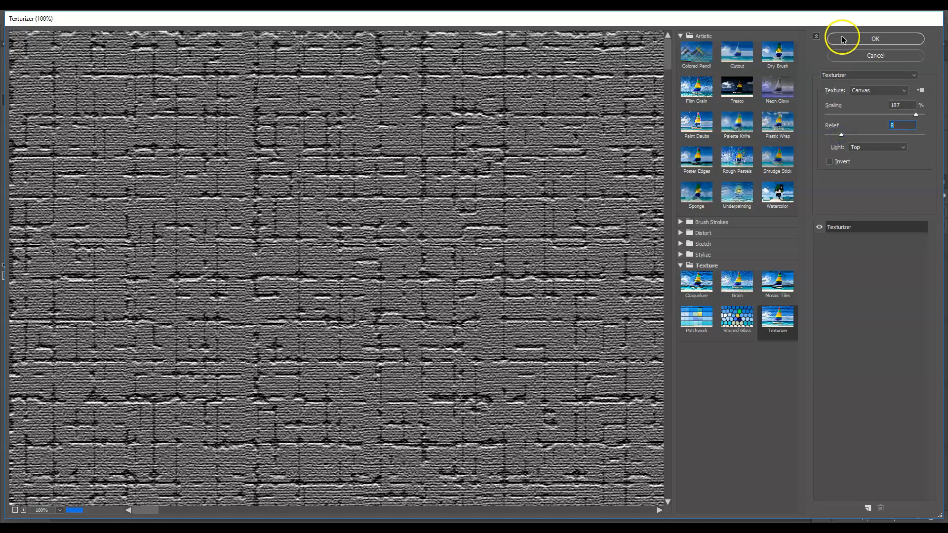
pyautogui.click(875, 38)
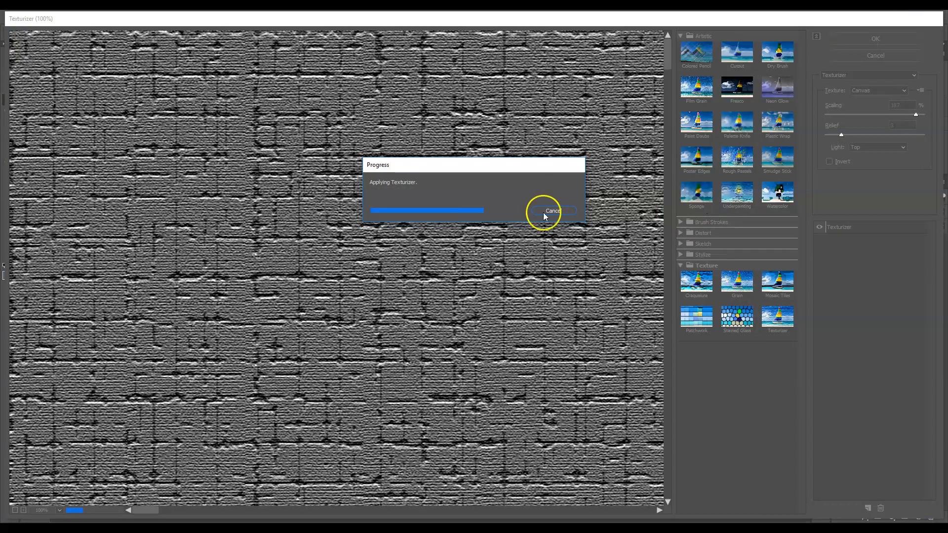
pyautogui.click(552, 211)
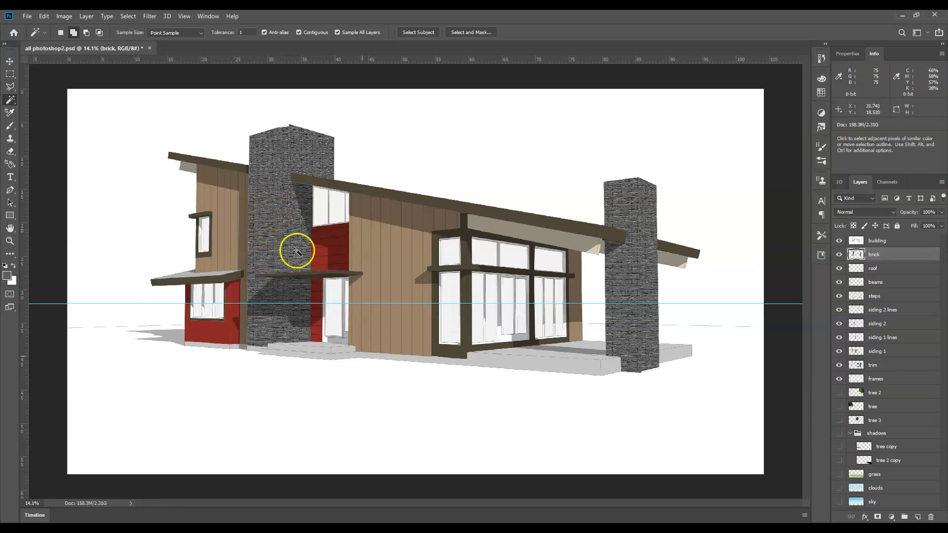
pyautogui.moveTo(277, 363)
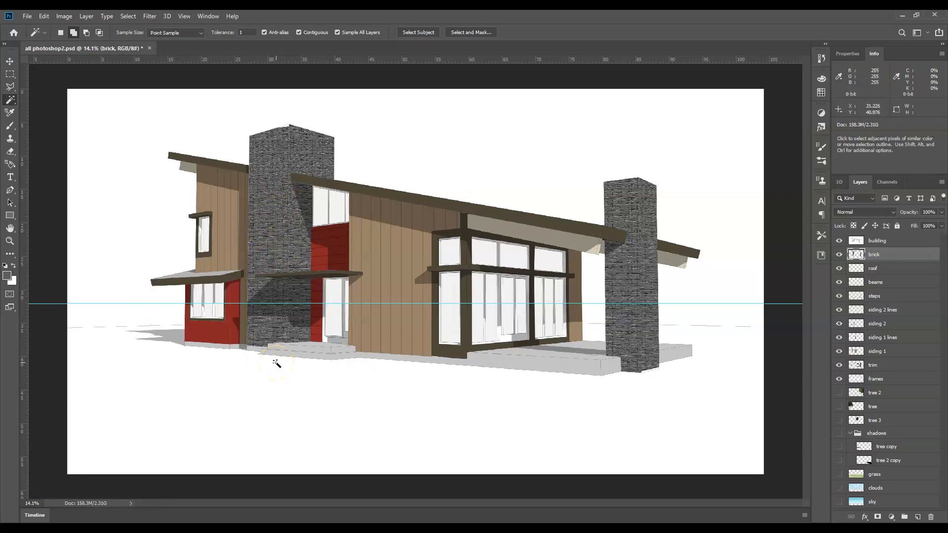